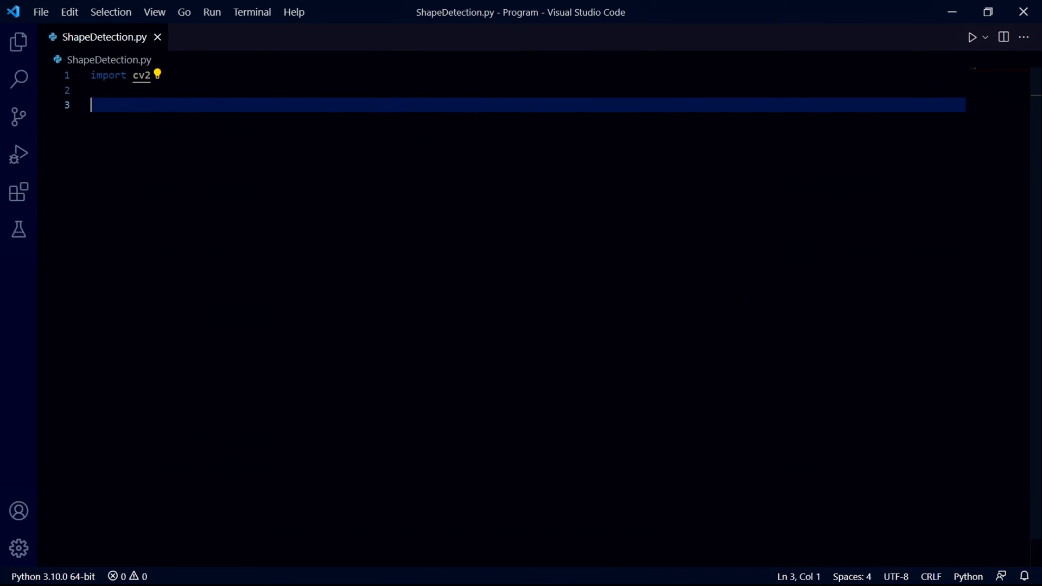
# Step: Add image = cv2.imread(...) loading C:\Users\denis\Desktop\img\shape.jpg
pyautogui.write('image = c')
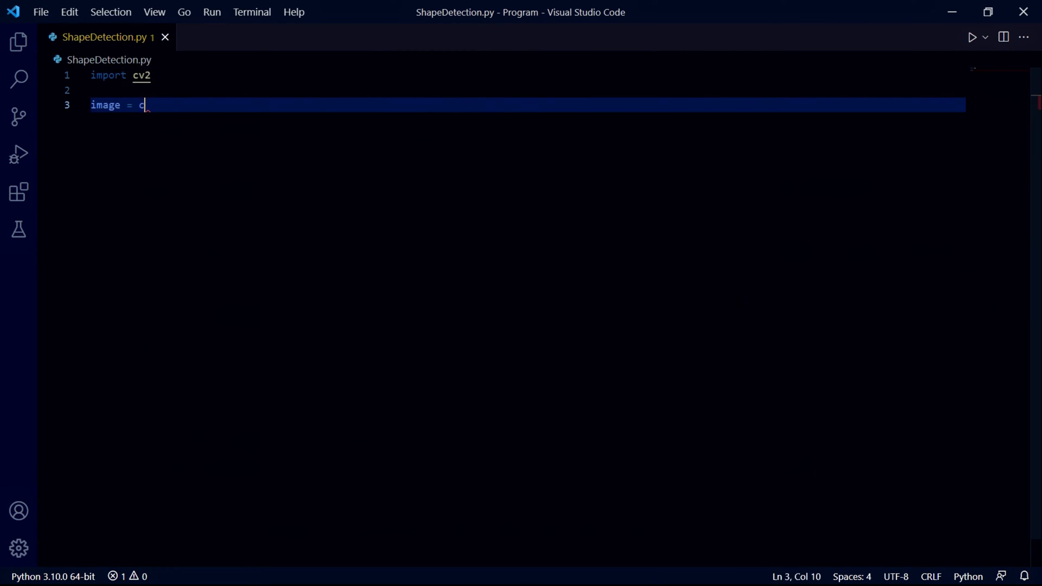
pyautogui.write('v2.')
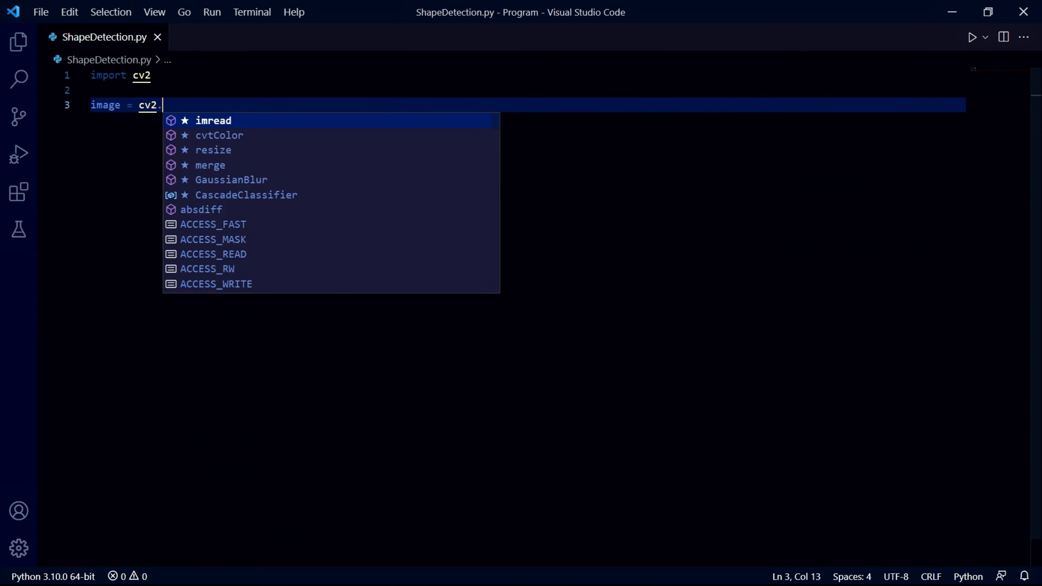
pyautogui.write('imread("C:\\Users\\denis\\Desktop\\img\\shape.jpg")')
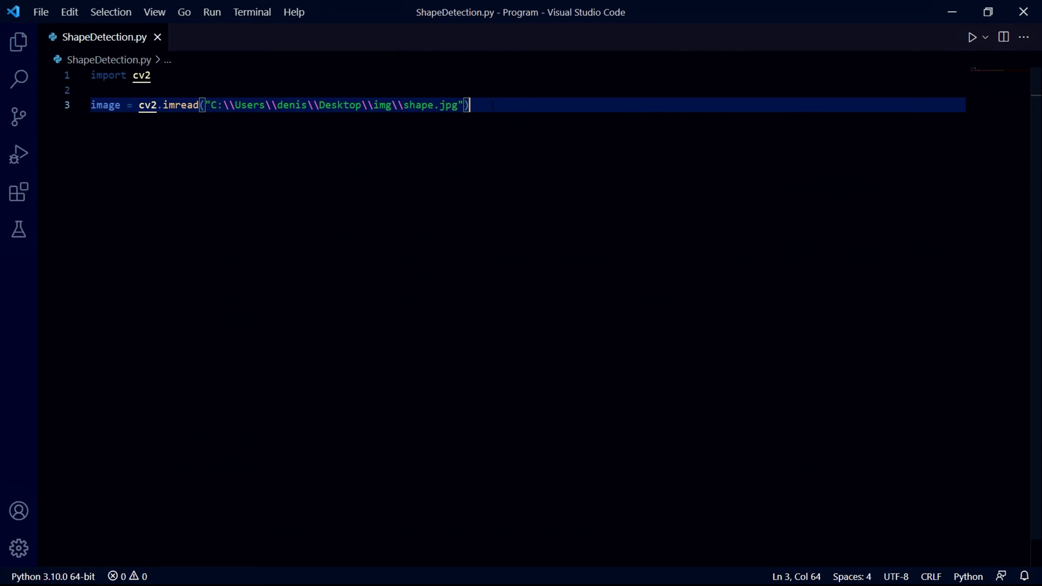
pyautogui.press('enter')
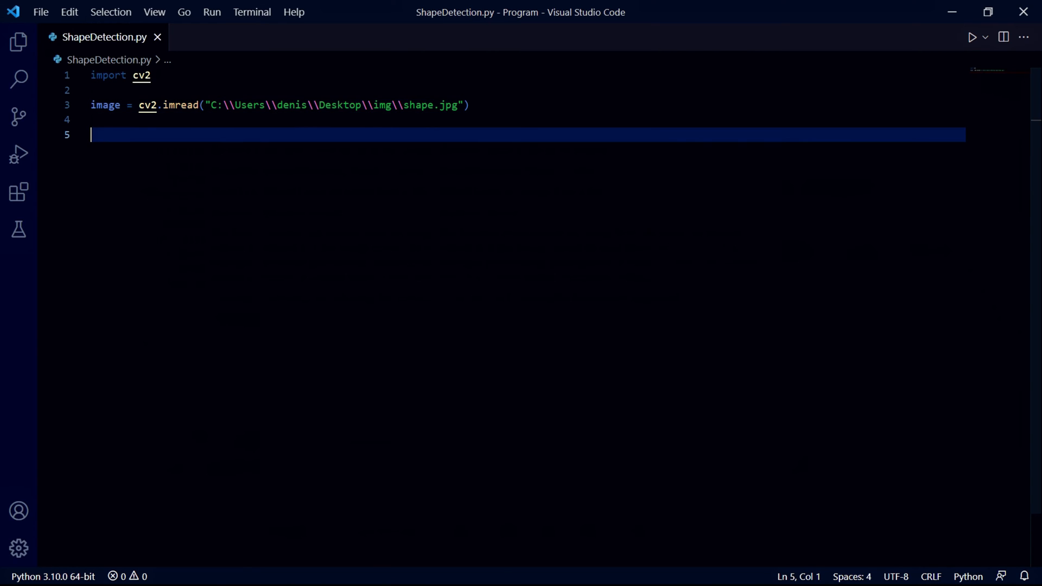
# Step: Add gray_image = cv2.cvtColor(image, cv2.COLOR_BGR2GRAY)
pyautogui.write('gray_image =')
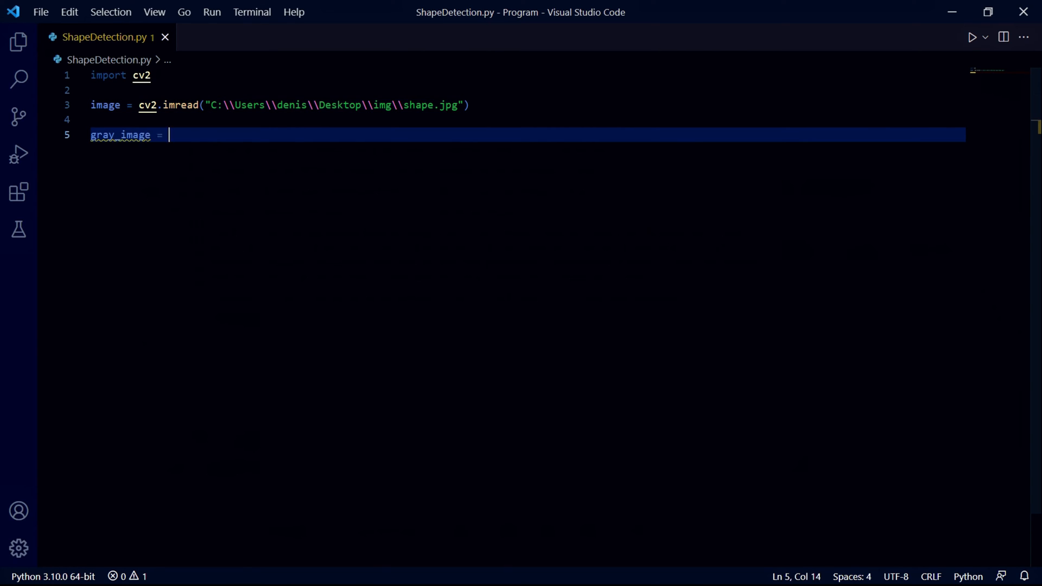
pyautogui.write('cv2.cvtColor(image,')
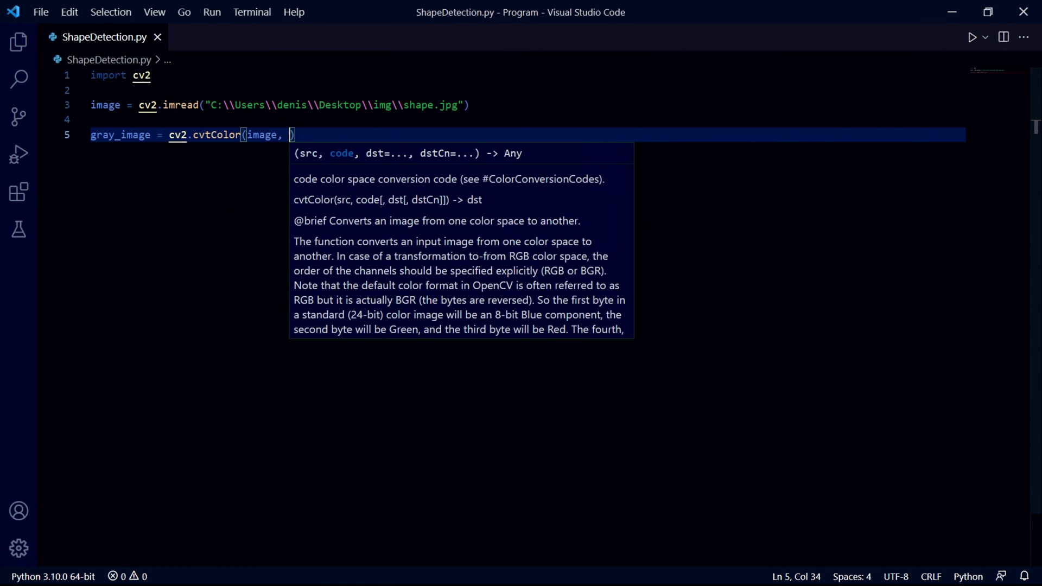
pyautogui.write('cv2.C')
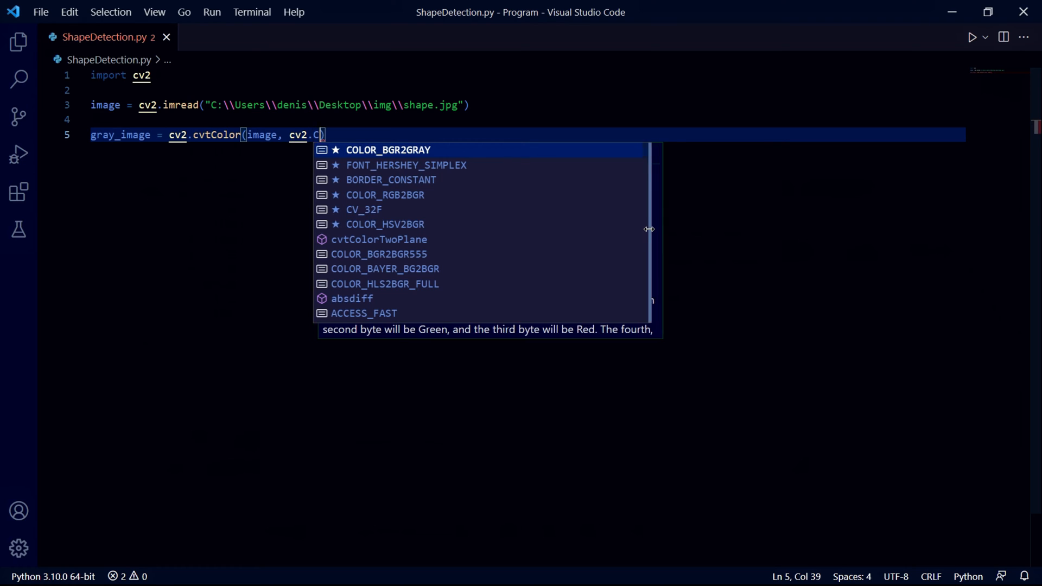
pyautogui.write('OLOR_BGR2GRAY')
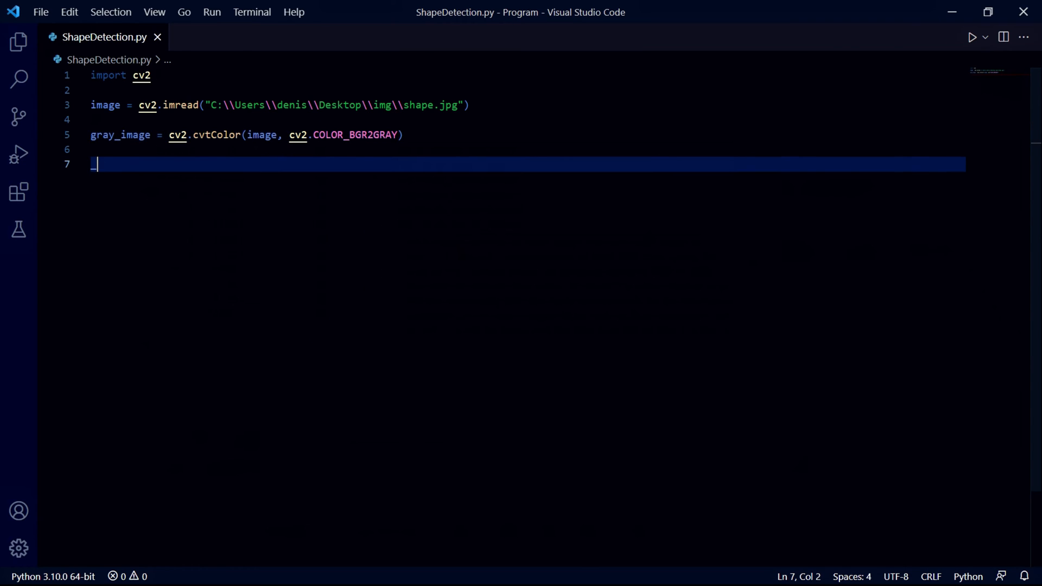
# Step: Add thresh_image = cv2.threshold(gray_image, 220, 255, cv2.THRESH_BINARY)
pyautogui.write('thres')
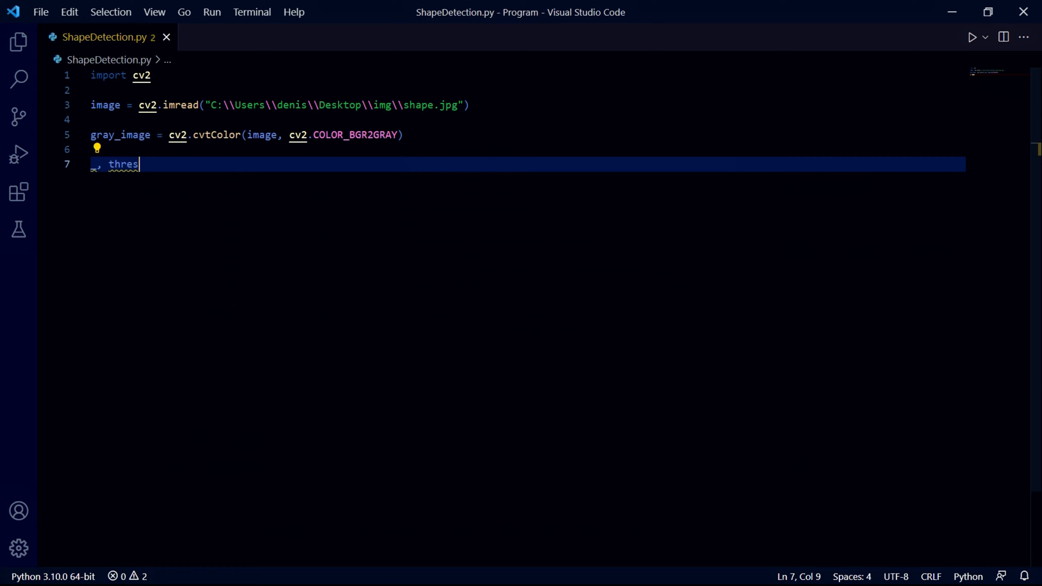
pyautogui.write('h_image = c')
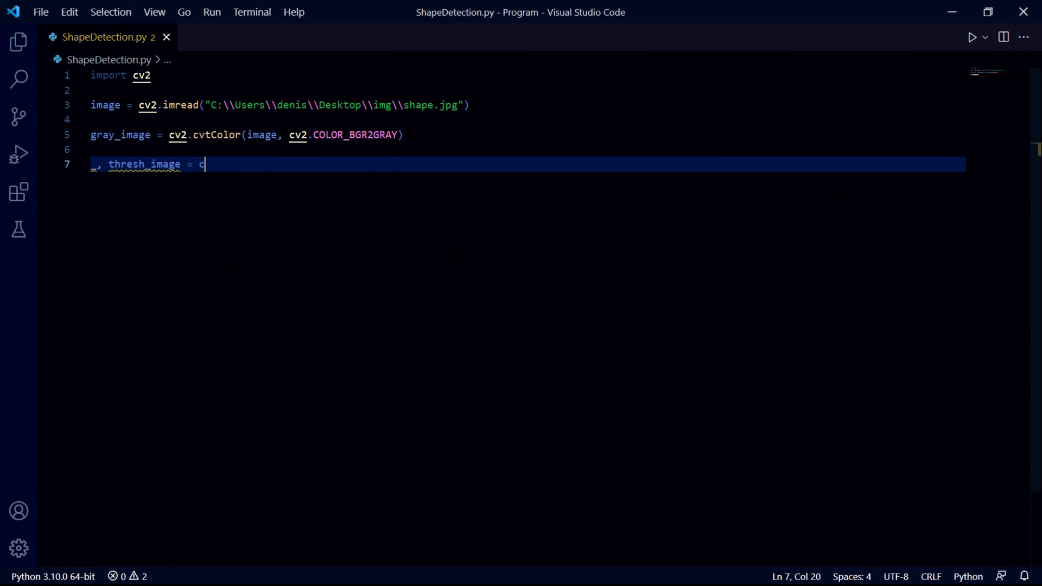
pyautogui.write('v2.threshold(')
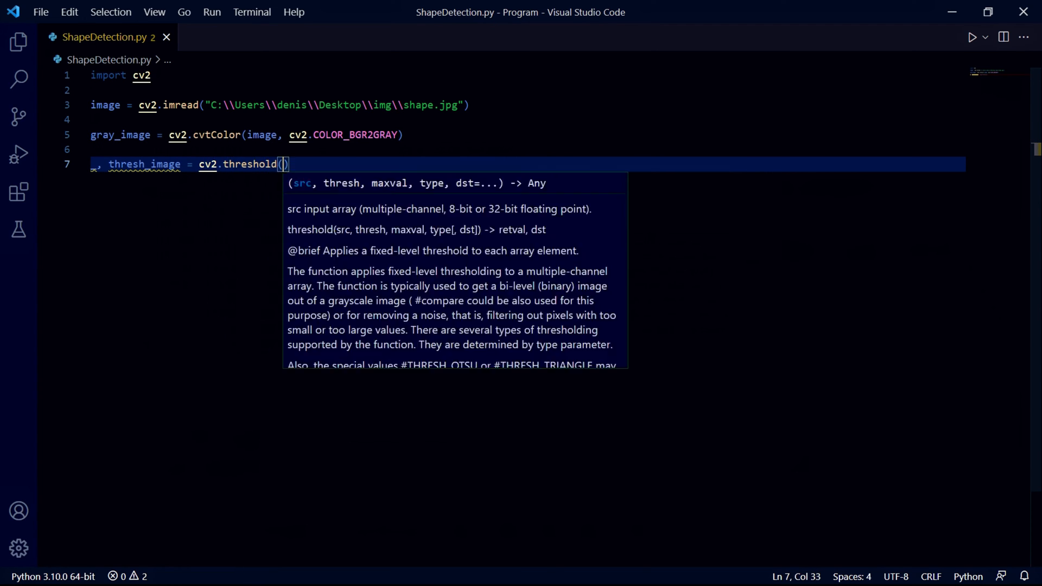
pyautogui.write('gray_image')
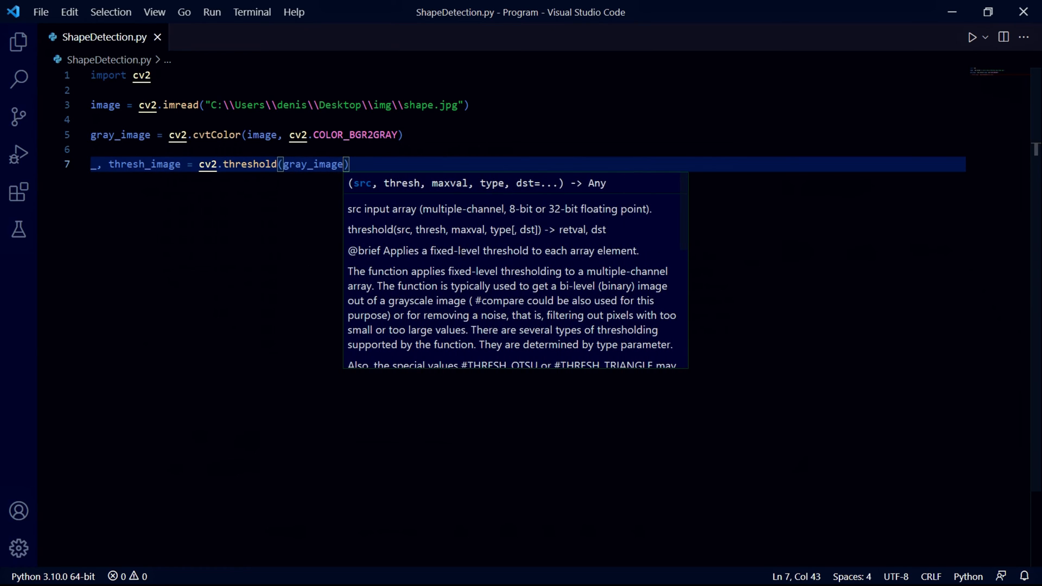
pyautogui.write(', 220,')
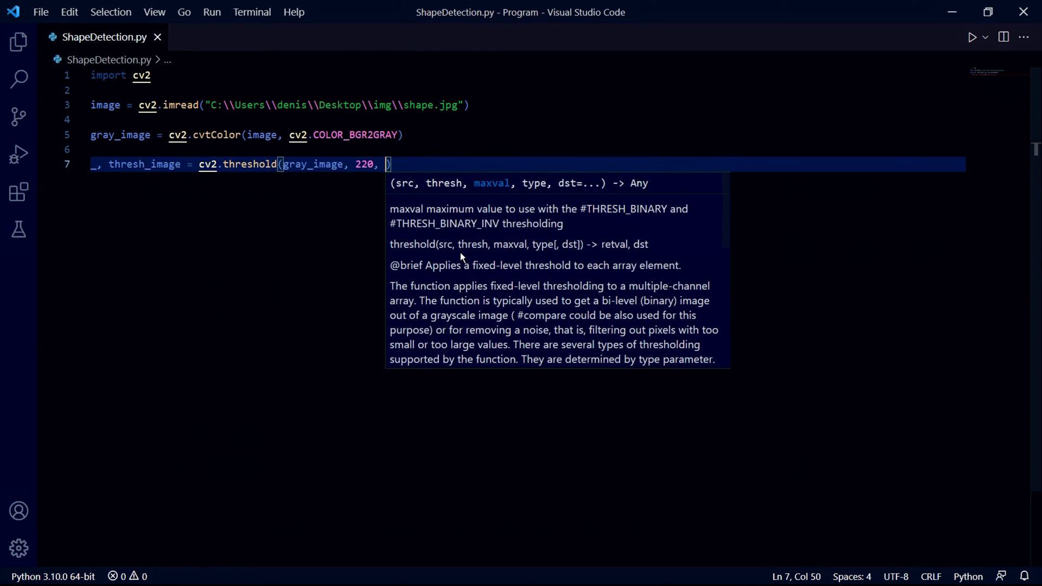
pyautogui.write('255,')
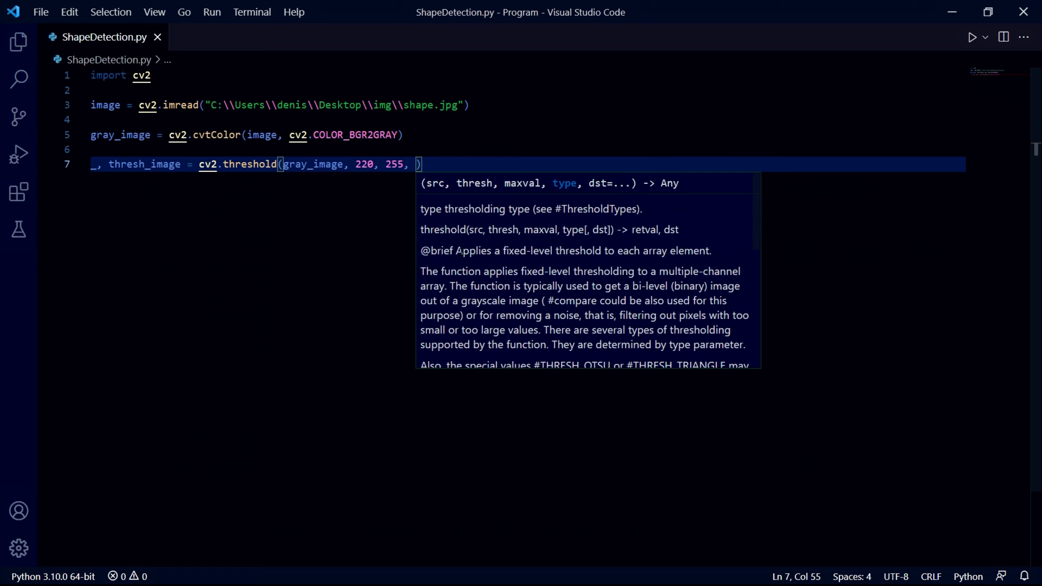
pyautogui.write('cv2.')
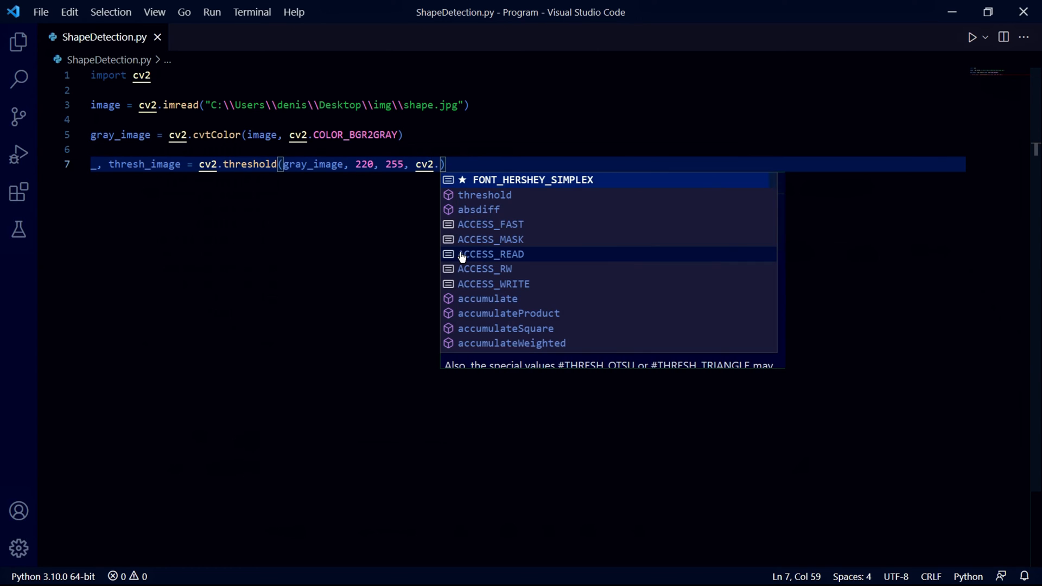
pyautogui.write('THRESH_BINARY')
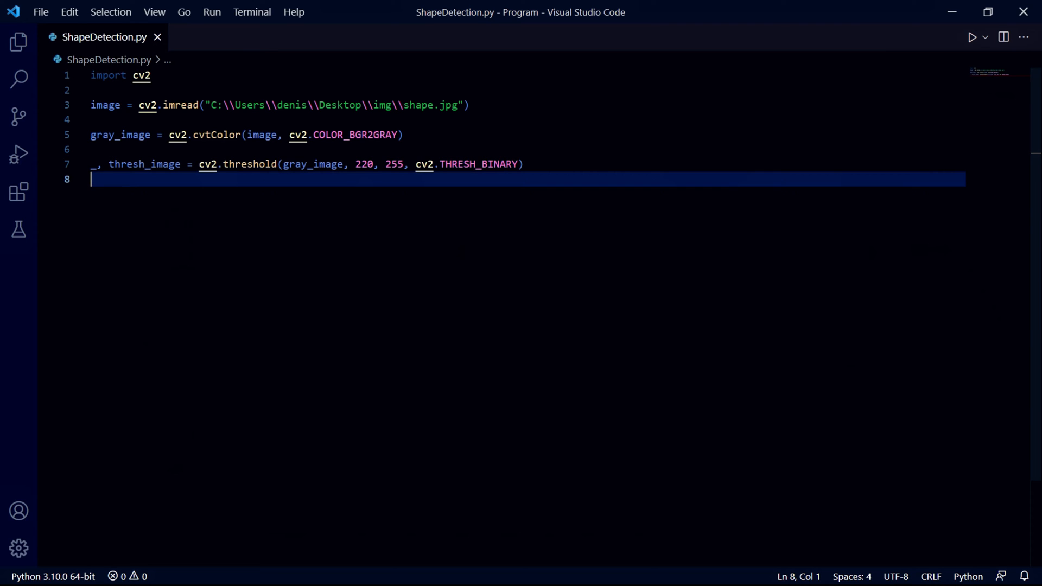
# Step: Add contours, hierarchy = cv2.findContours(thresh_image, cv2.RETR_TREE, cv2.CHAIN_APPROX_SIMPLE)
pyautogui.write('contours')
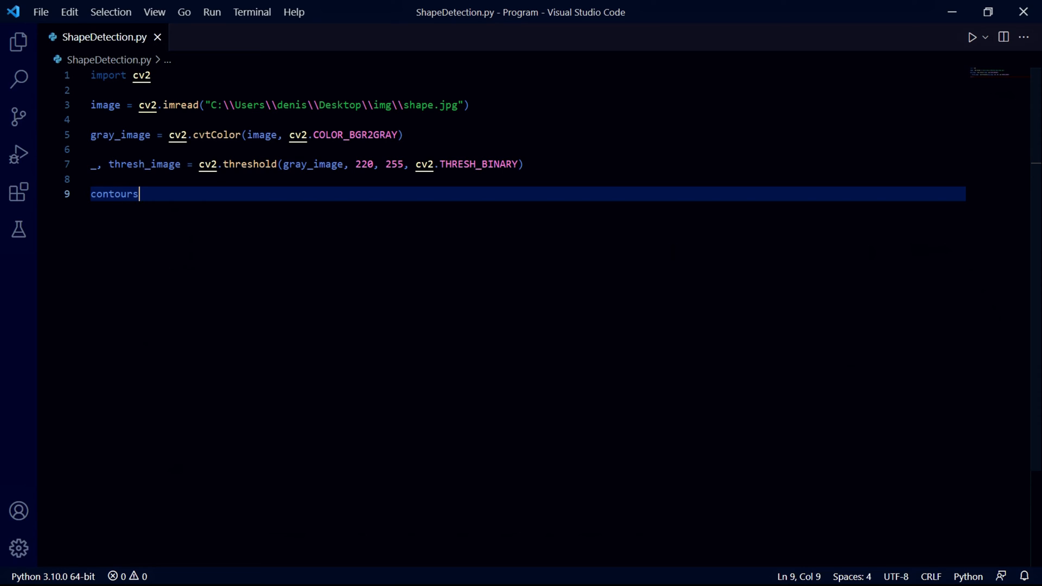
pyautogui.write(', hierarchy')
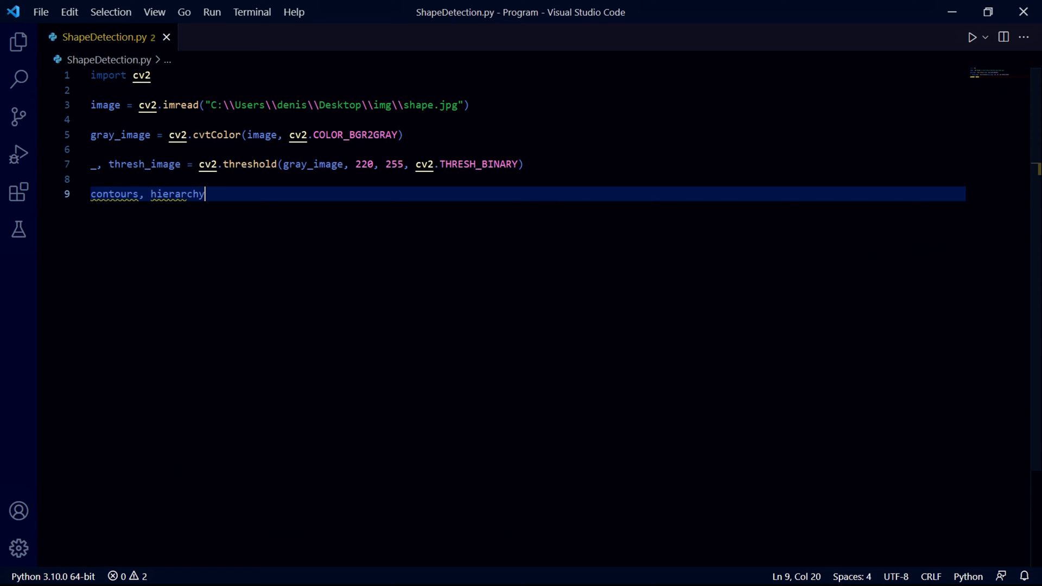
pyautogui.write('=')
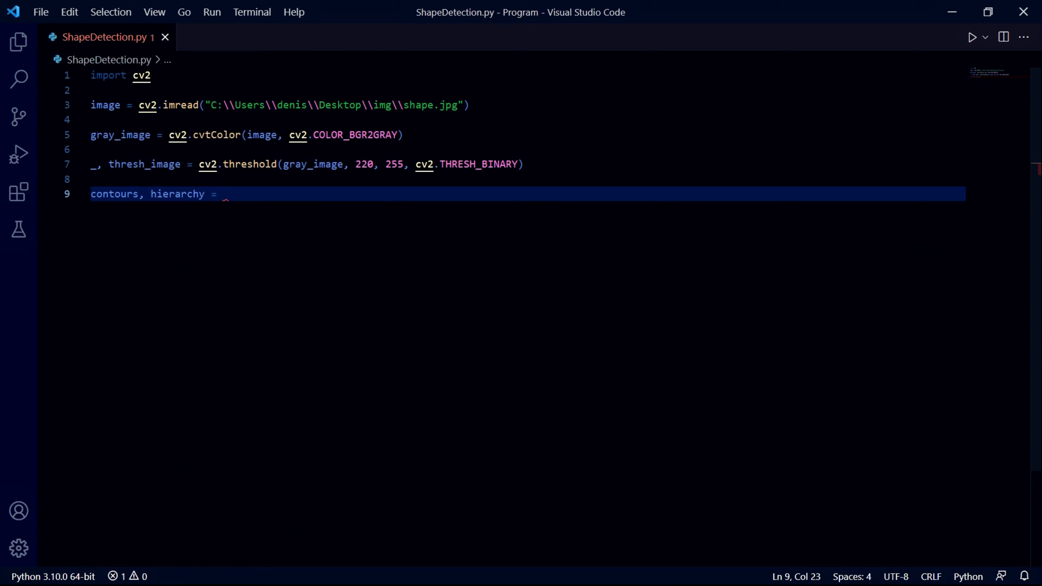
pyautogui.write('cv2.')
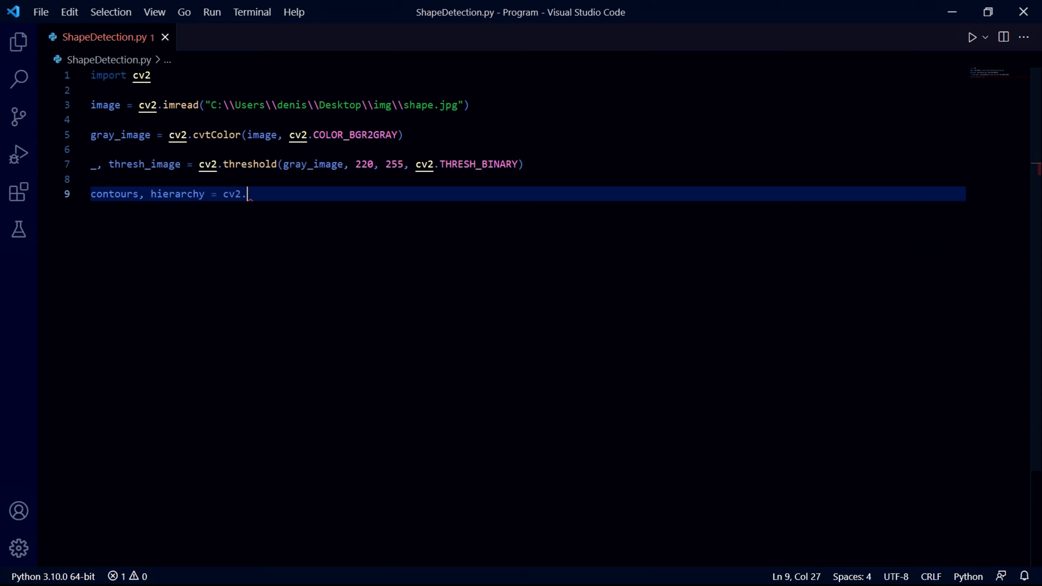
pyautogui.write('findContours(')
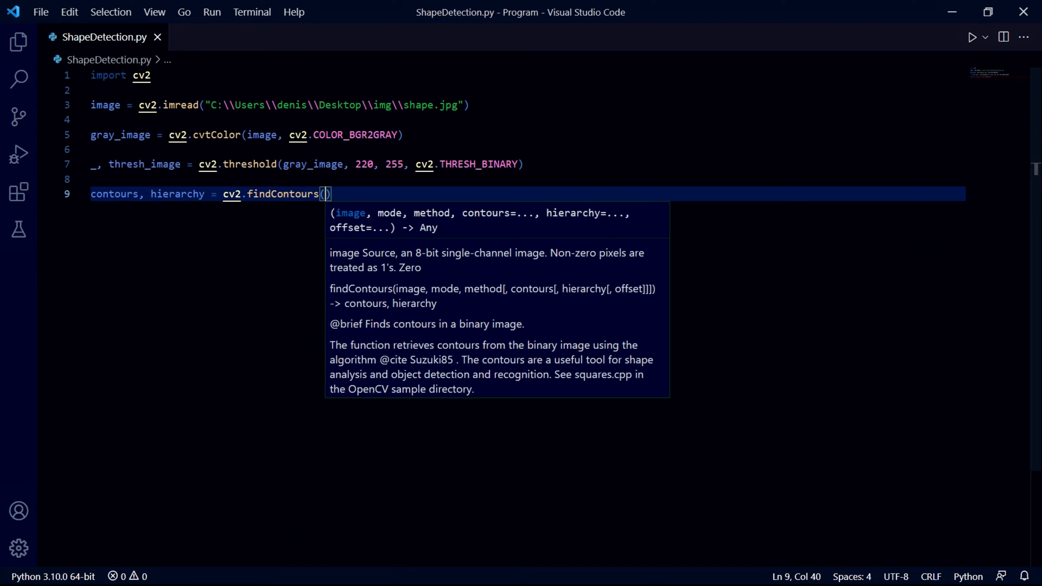
pyautogui.write('thresh_image,')
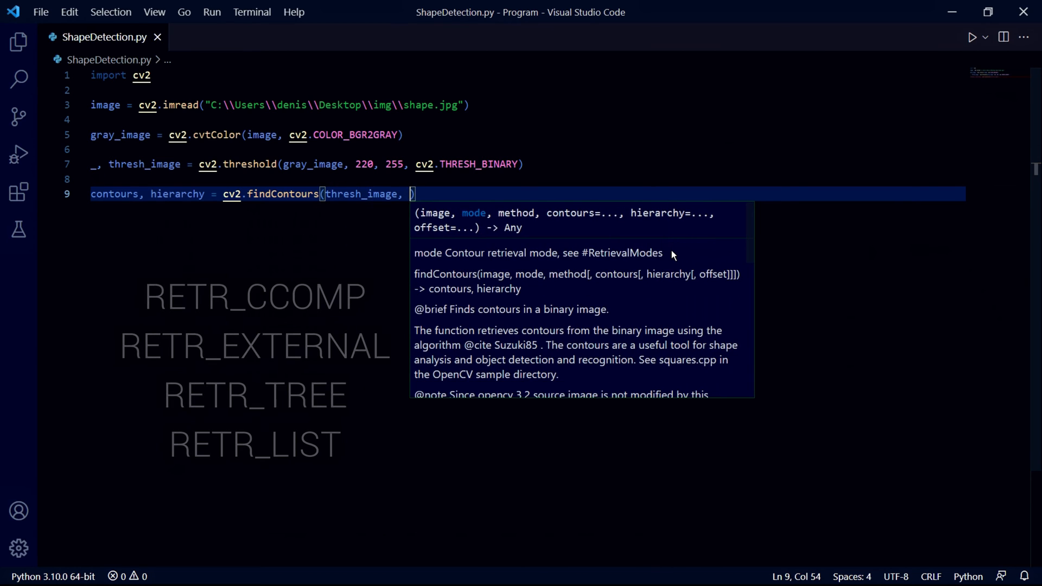
pyautogui.write('cv2.RET')
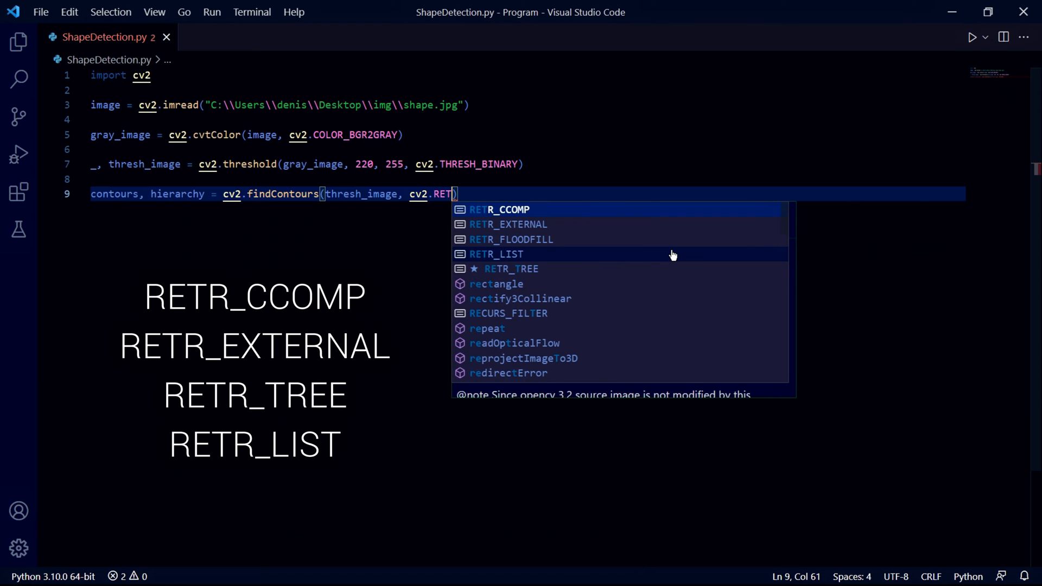
pyautogui.write('R_TREE,')
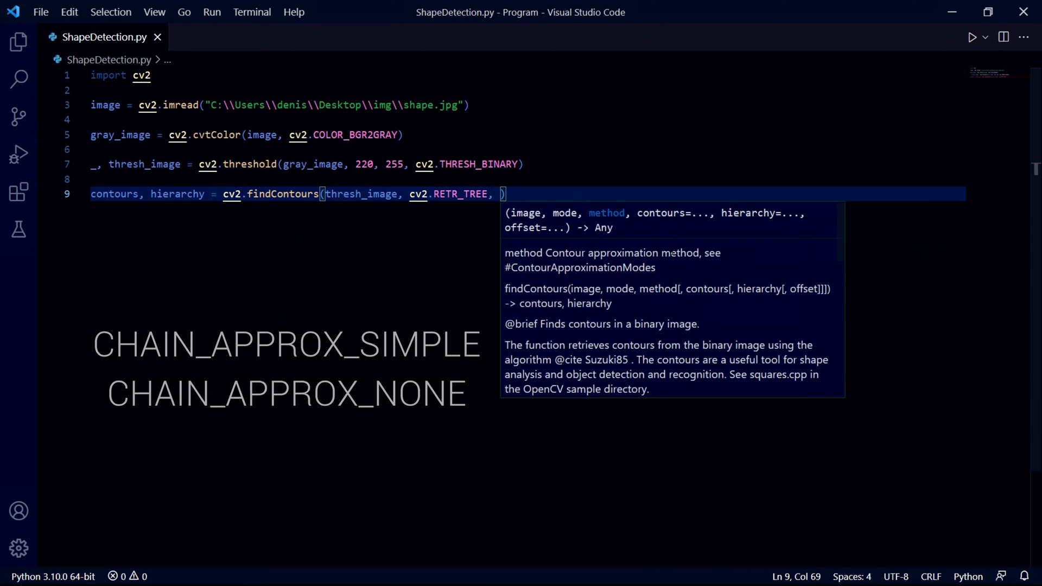
pyautogui.write('cv2.CHAIN_APPROX_SIMPLE')
pyautogui.write('for i,')
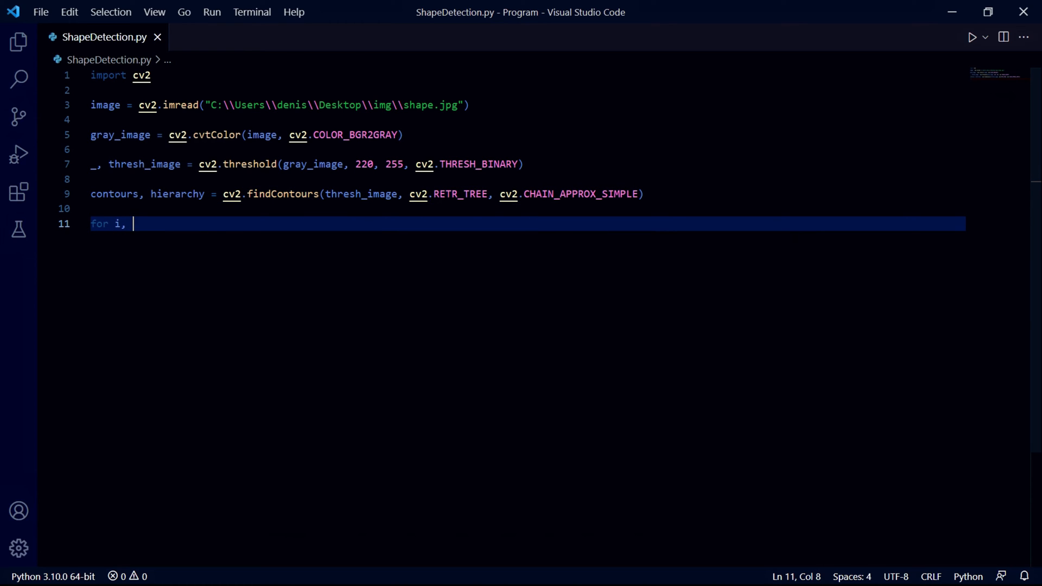
# Step: Write for i, contour in enumerate(contours): with an if i == 0: continue skip
pyautogui.write('contour in')
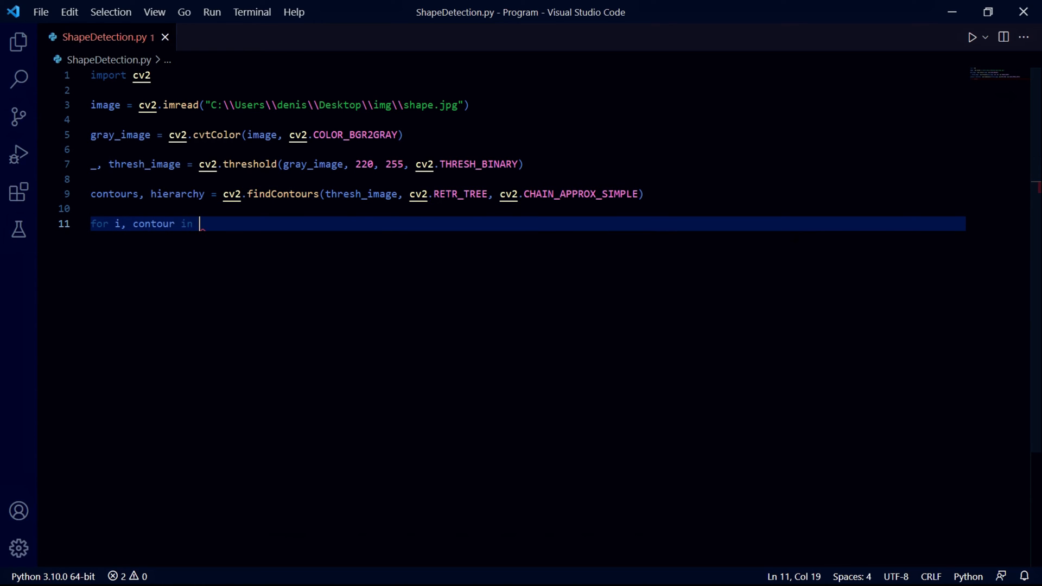
pyautogui.write('enumerate(co')
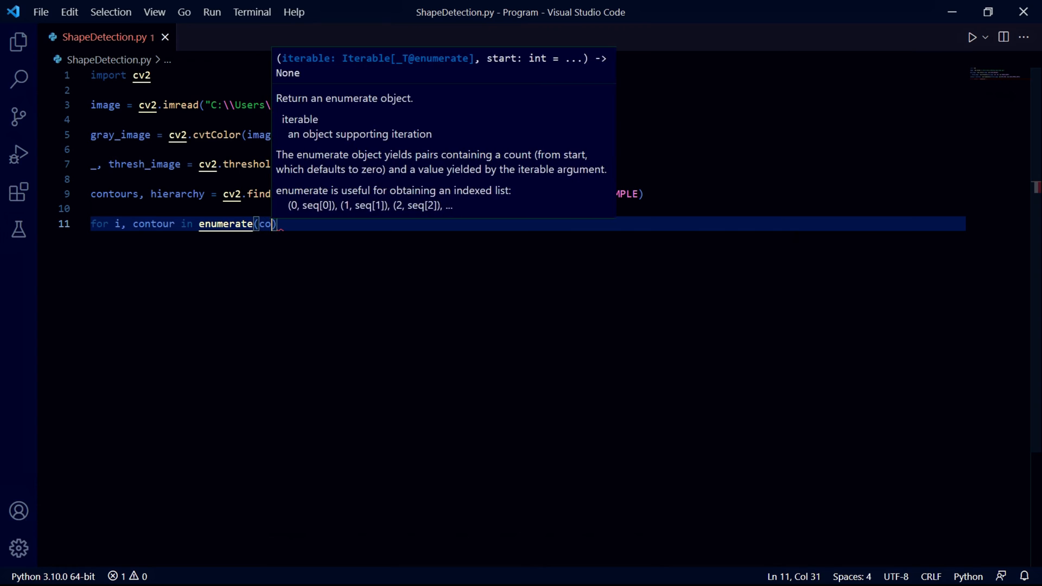
pyautogui.write('ntours')
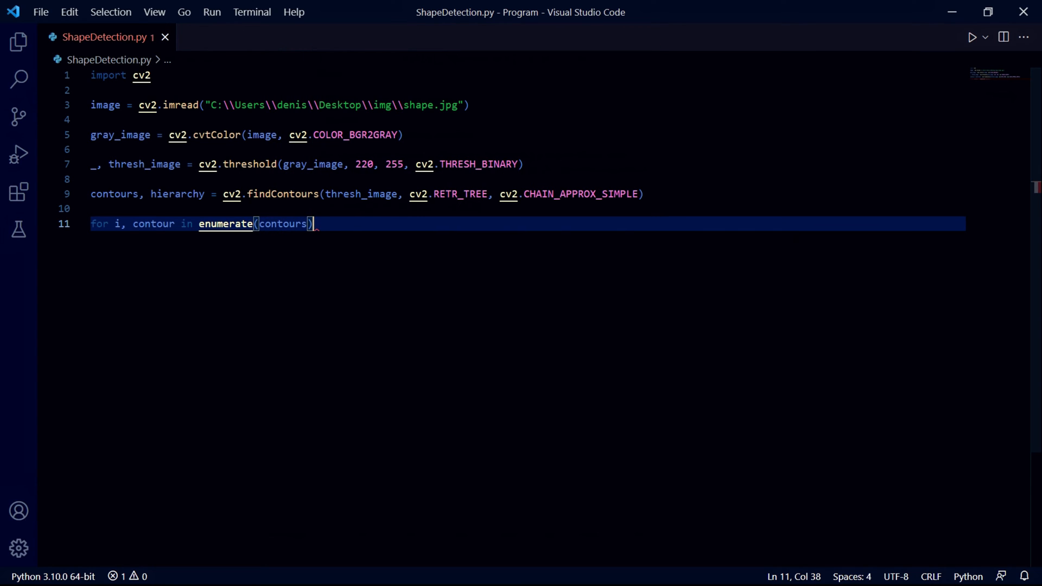
pyautogui.write(':')
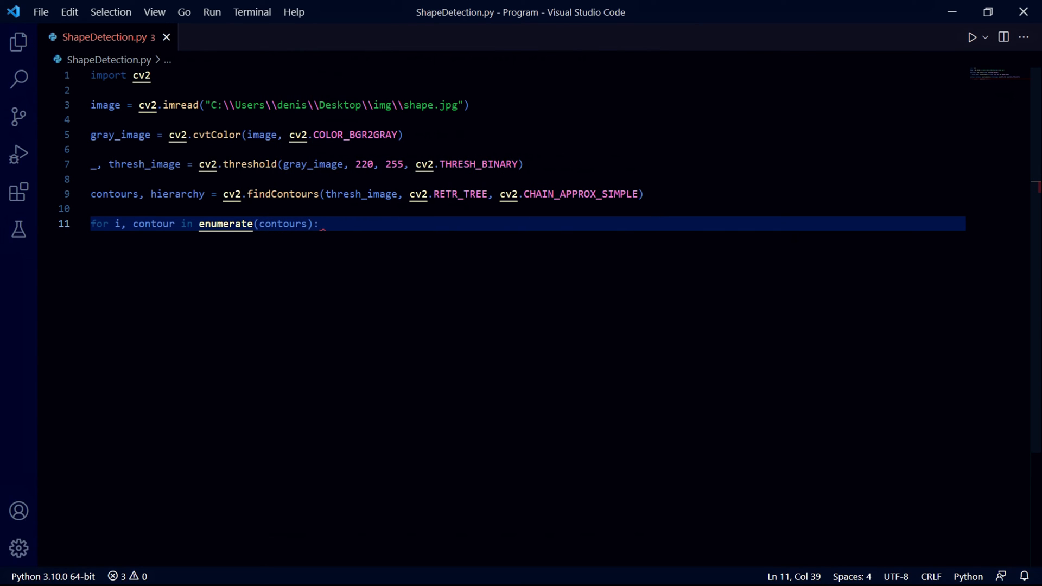
pyautogui.write('if')
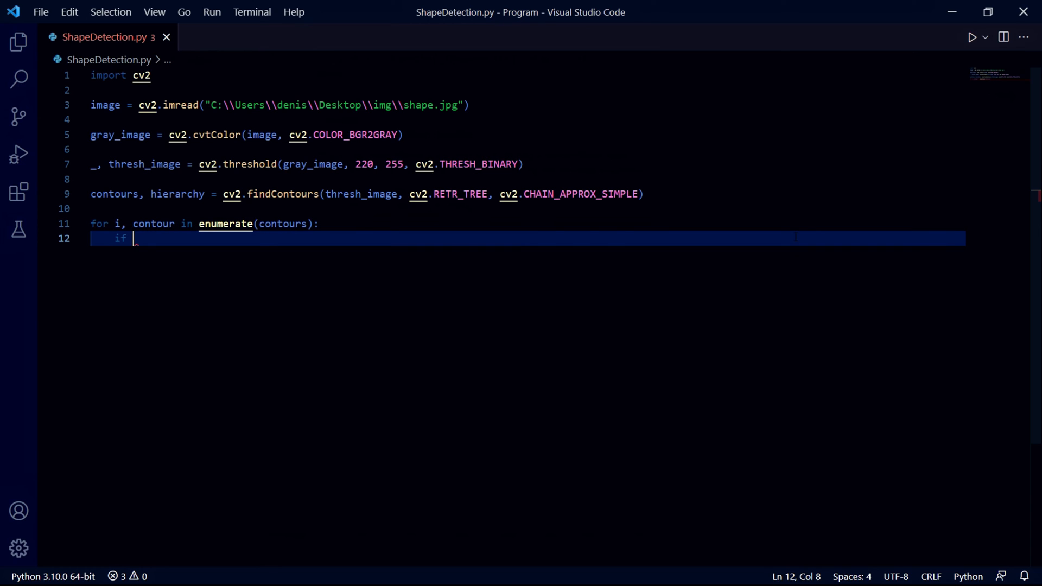
pyautogui.write('i == 0:')
pyautogui.write('continue')
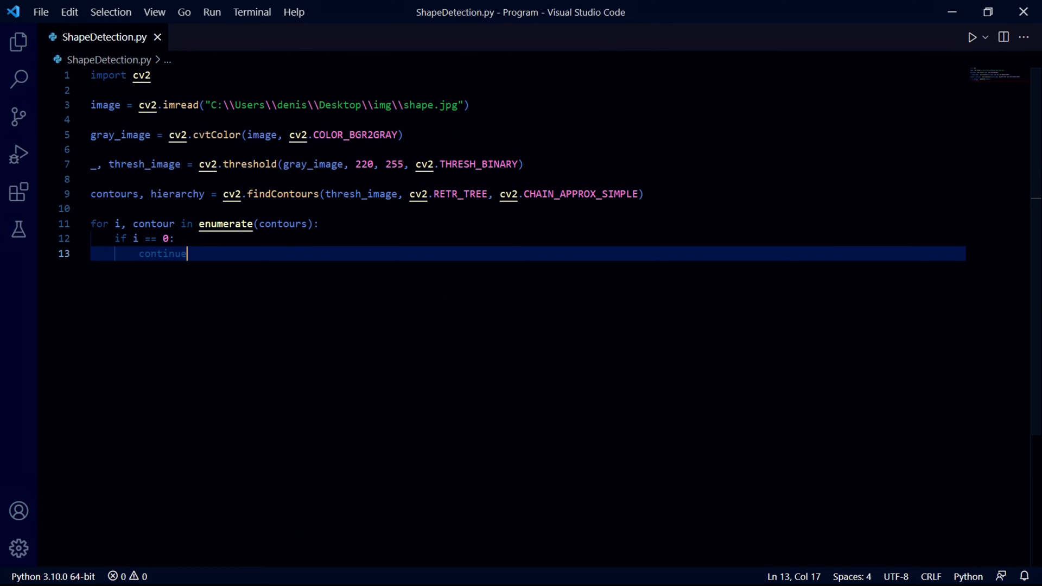
pyautogui.press('Return')
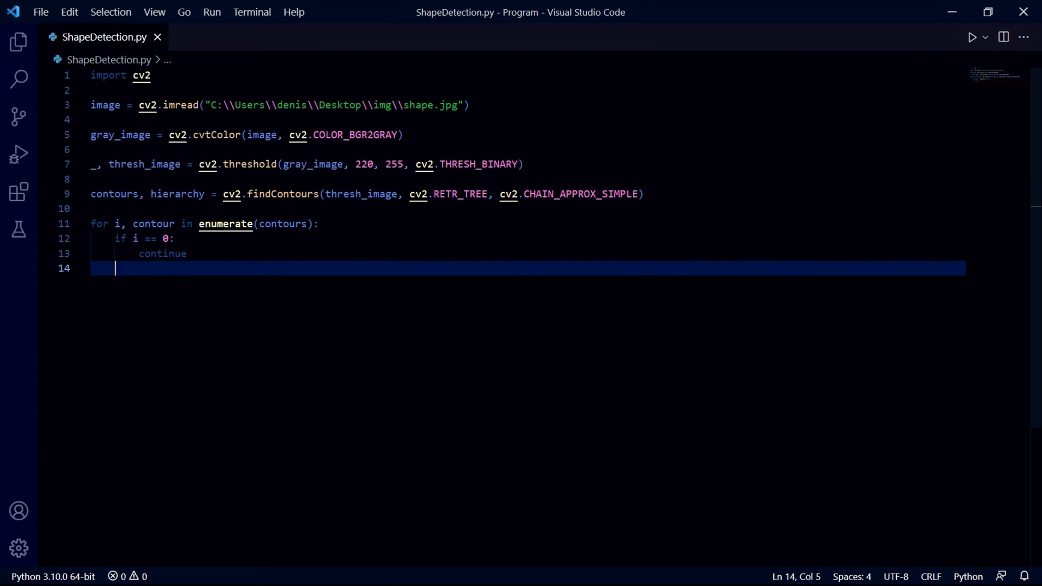
# Step: Add epsilon = 0.01*cv2.arcLength(contour, True) and approx = cv2.approxPolyDP(...)
pyautogui.press('Return')
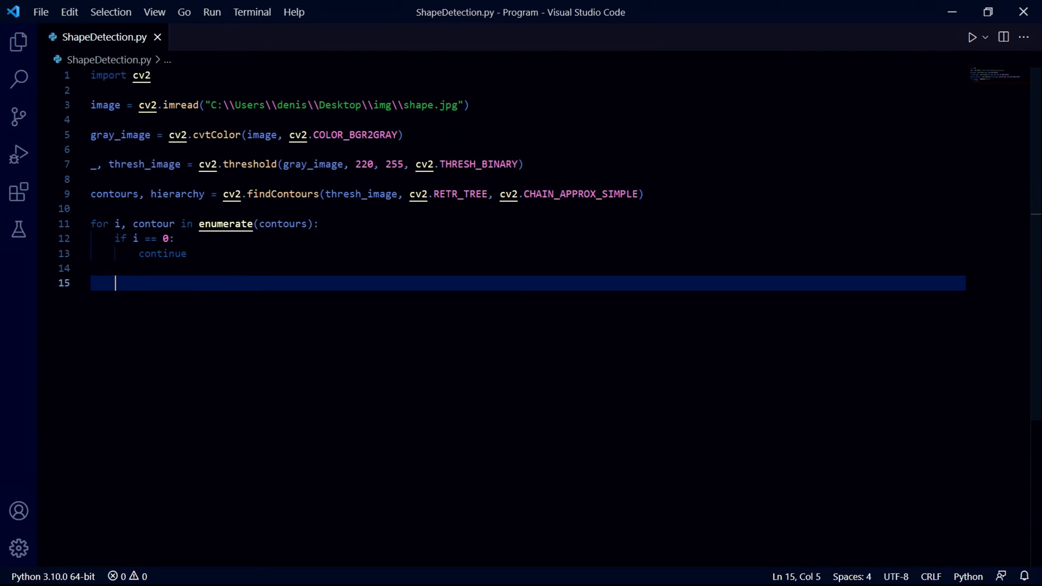
pyautogui.write('epsilo')
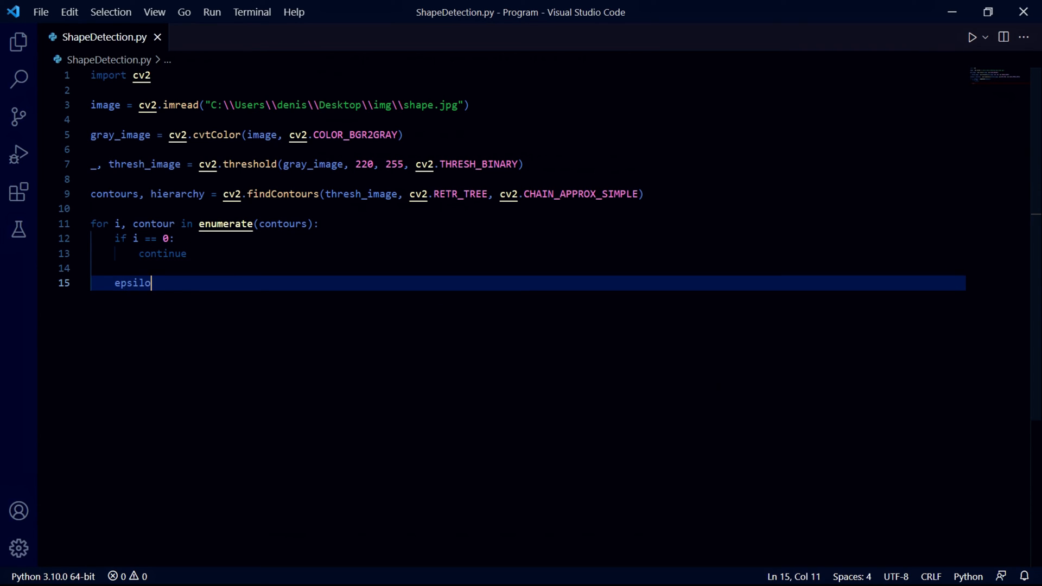
pyautogui.write('n =')
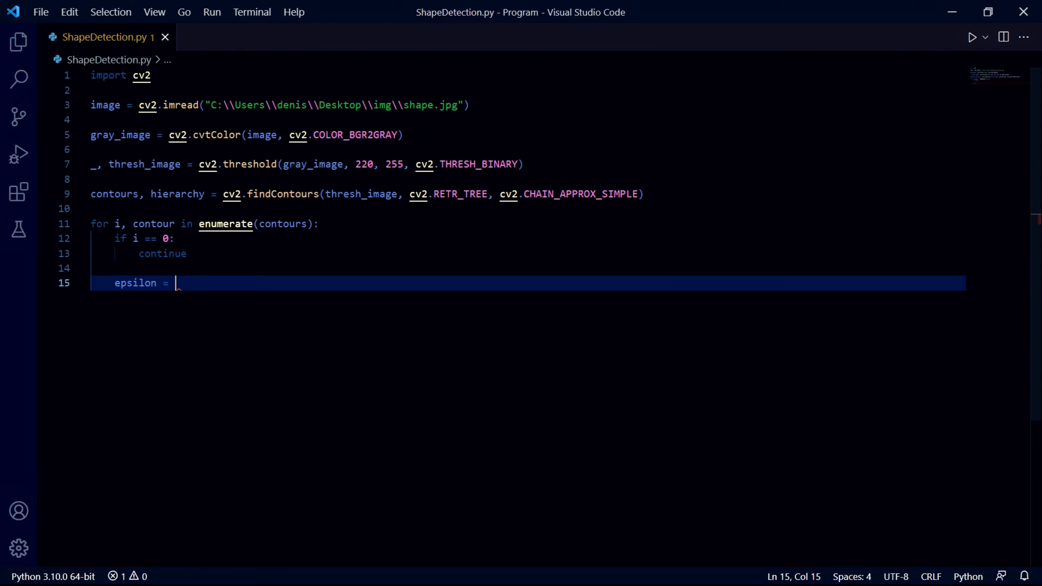
pyautogui.write('0.01*c')
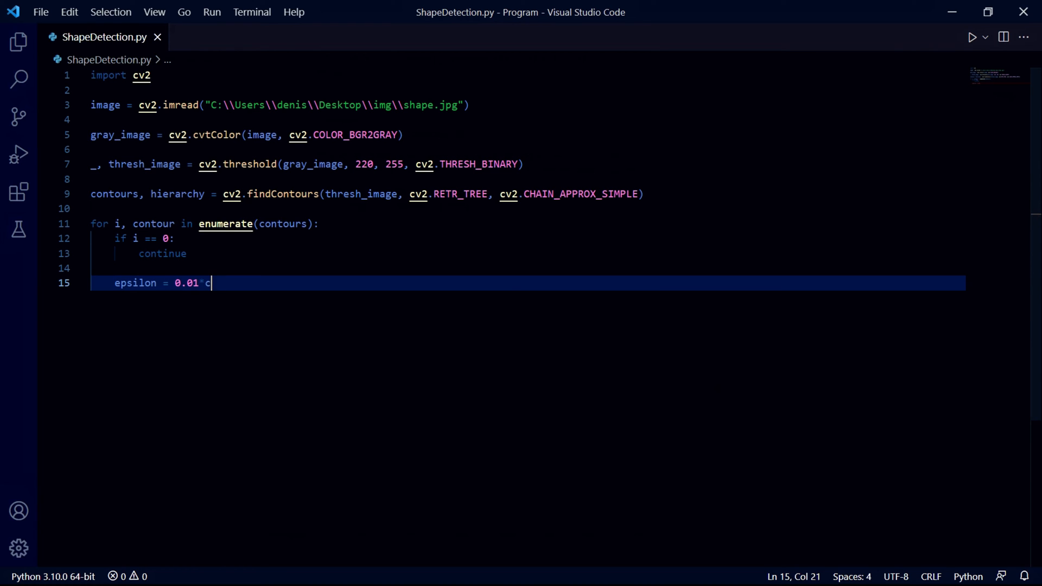
pyautogui.write('cv2.arcLewngth(')
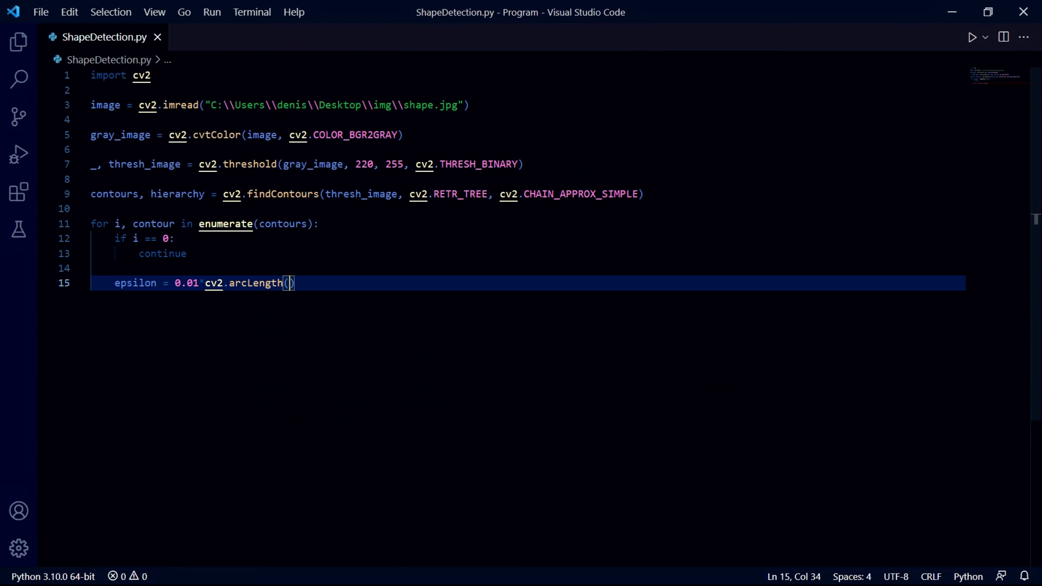
pyautogui.write('contour, True')
pyautogui.write('approx')
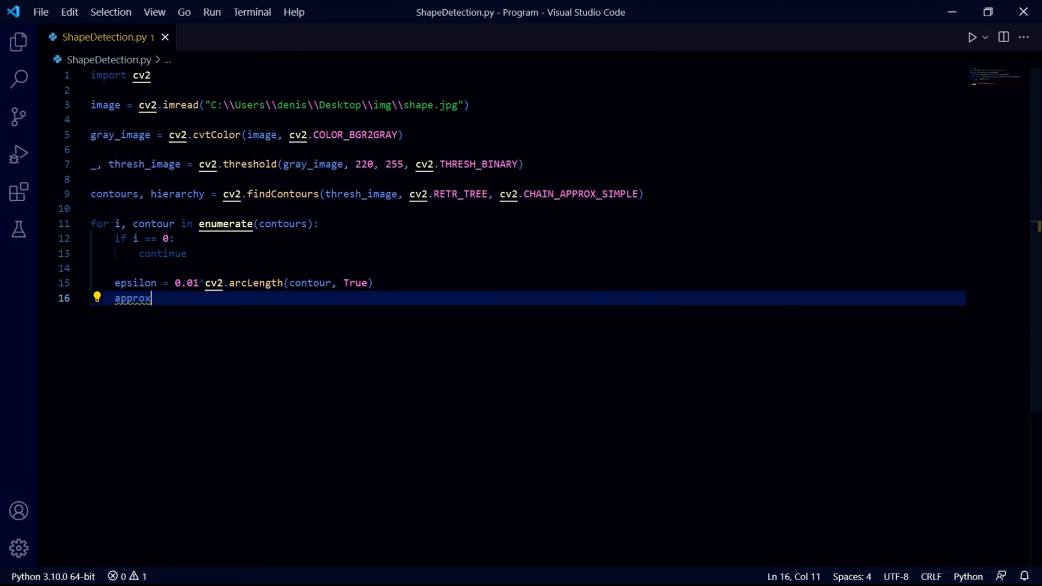
pyautogui.write('= cv2.')
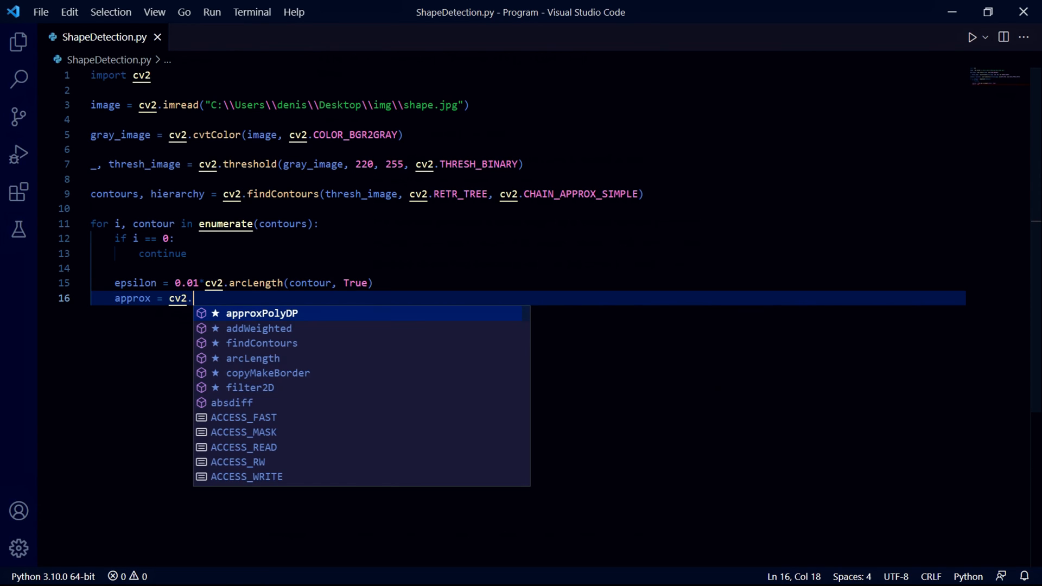
pyautogui.write('approxPolyDP(contour, epsilon, True')
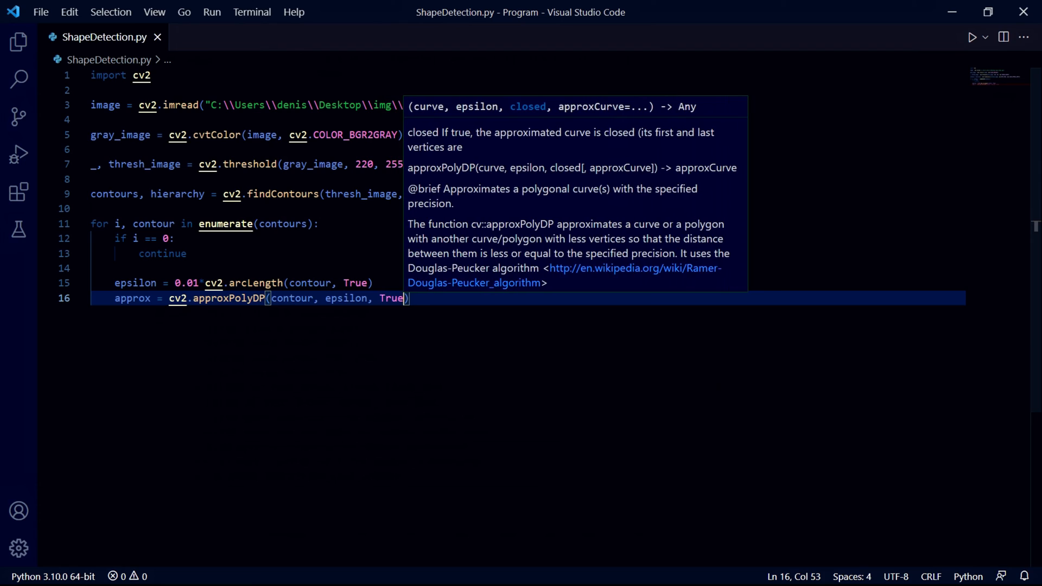
pyautogui.press('Enter')
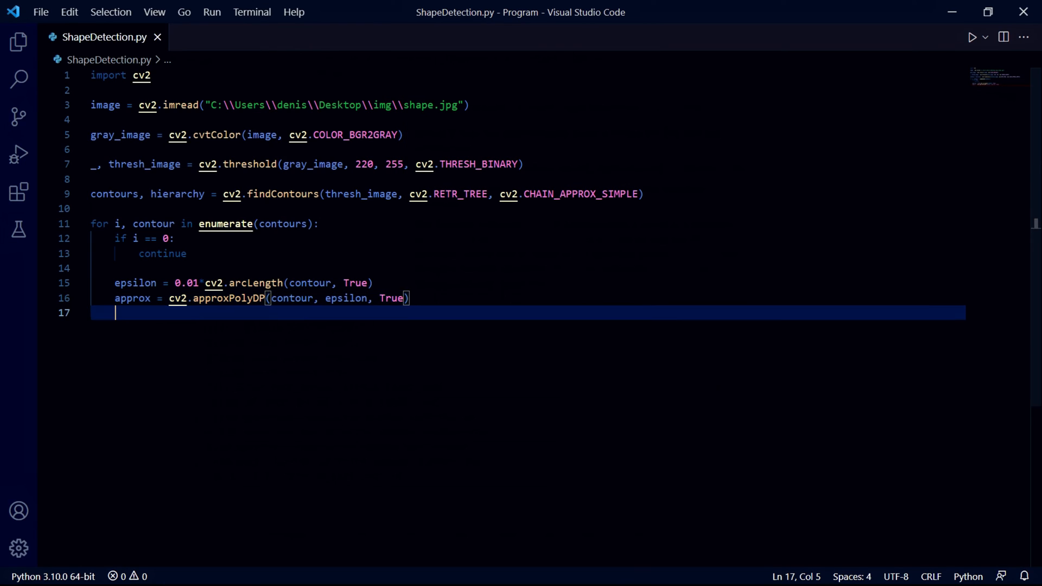
pyautogui.press('Return')
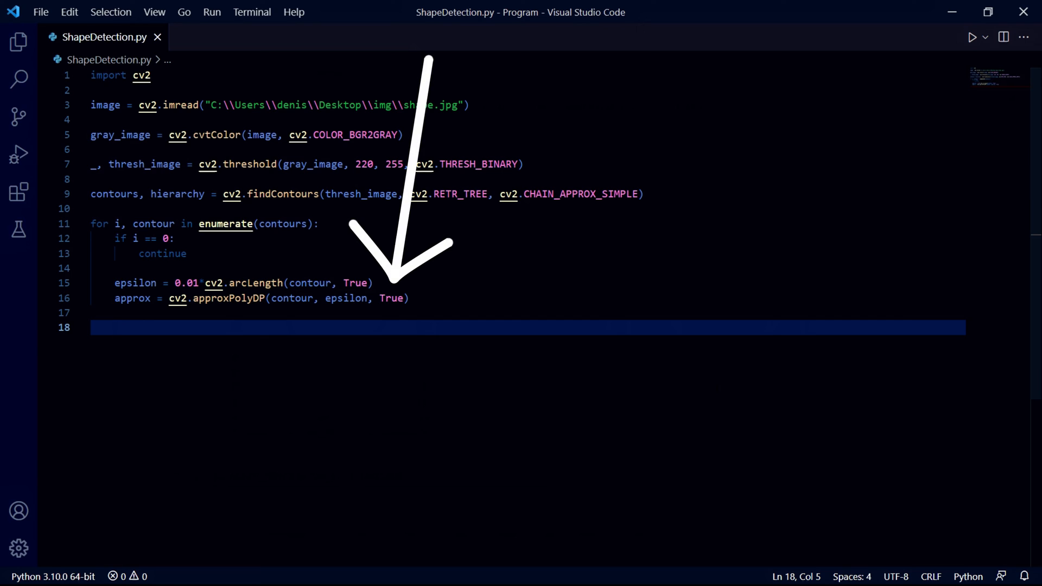
# Step: Add cv2.drawContours(image, contour, 0, (0, 0, 0), 4) and begin an x, y, w line
pyautogui.write('cv')
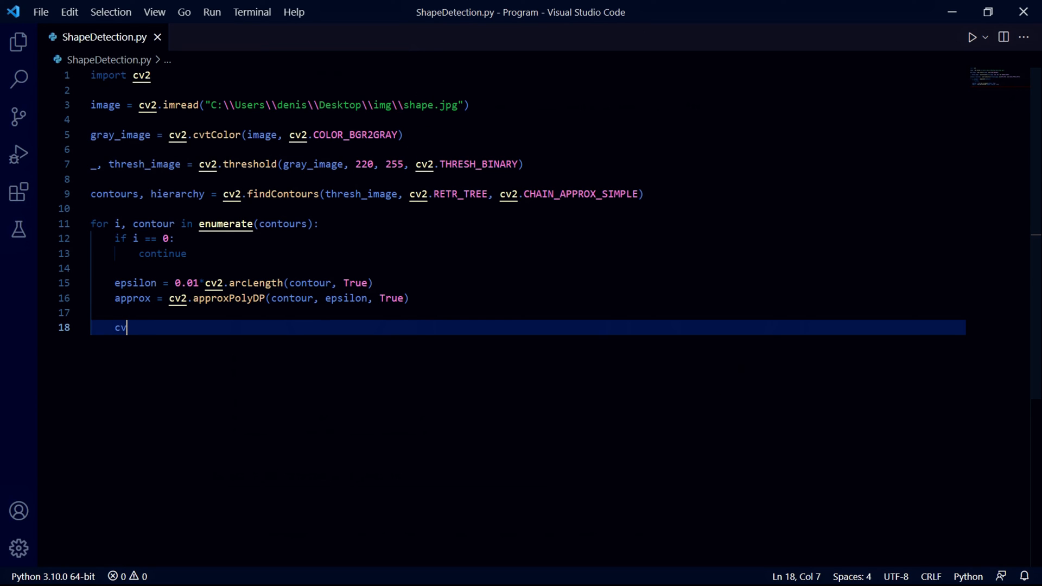
pyautogui.write('2.drawContou')
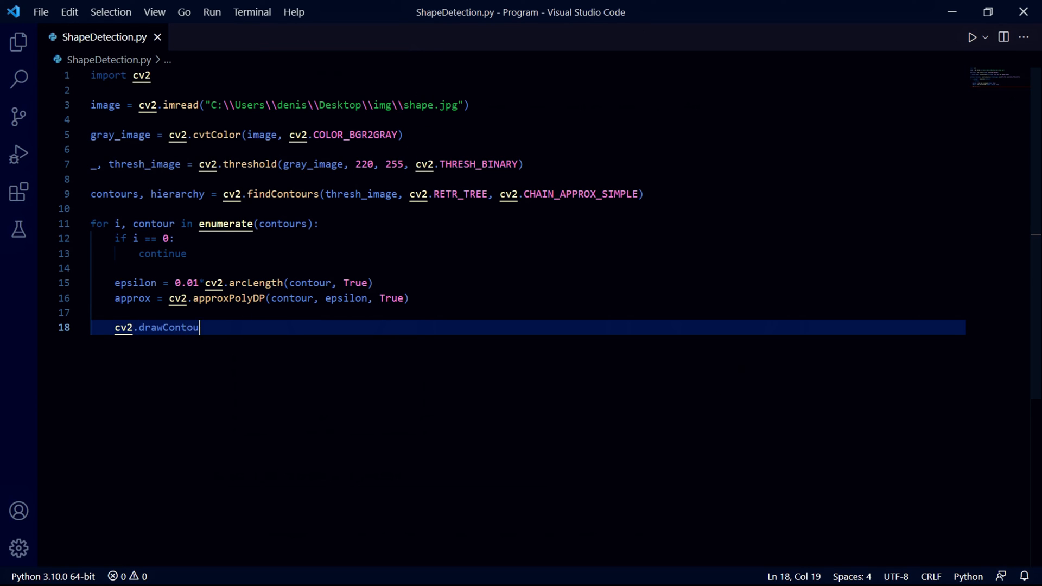
pyautogui.write('rs(image,')
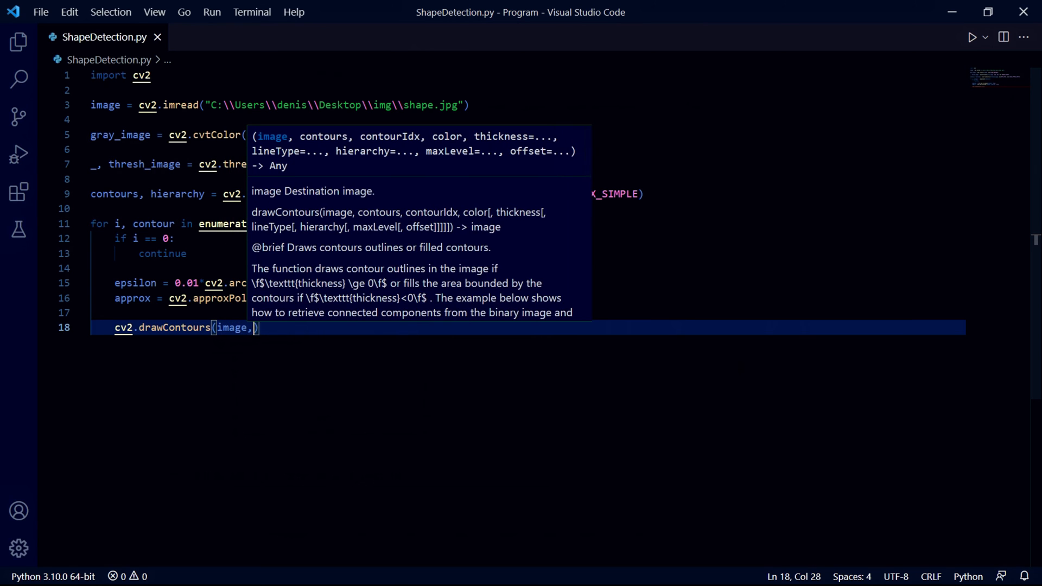
pyautogui.write('" "')
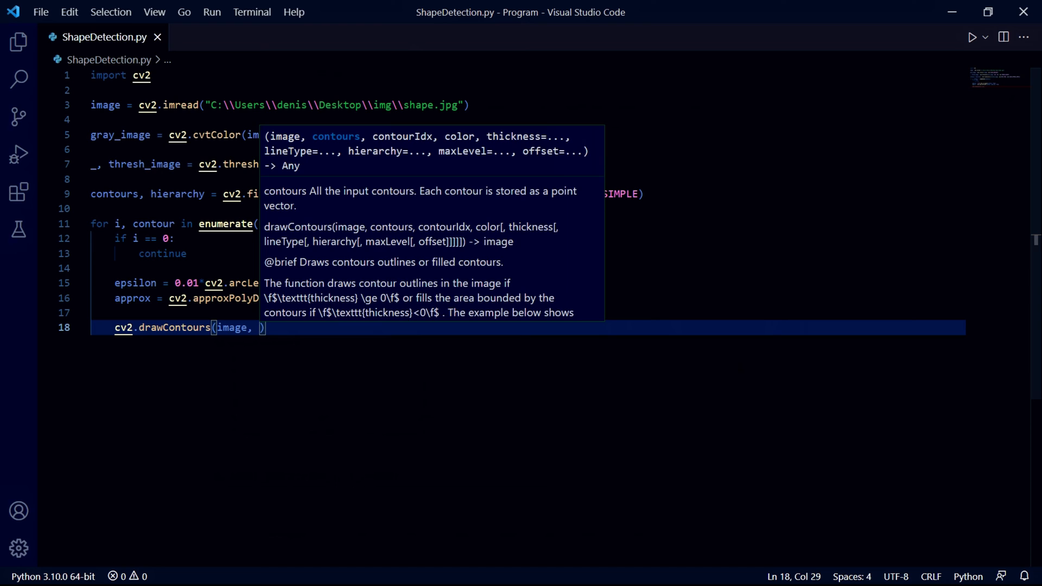
pyautogui.write('contour, 0')
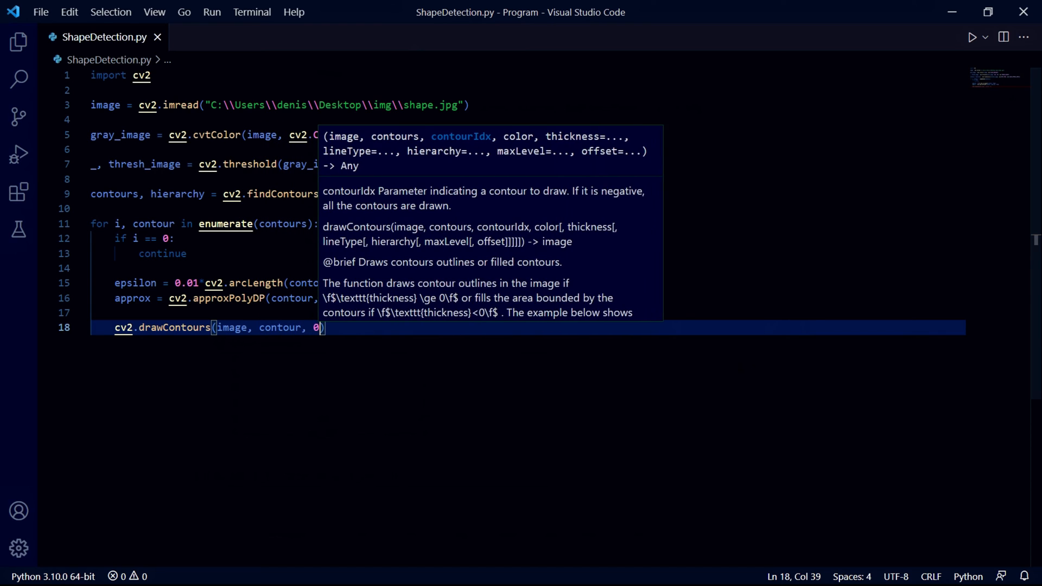
pyautogui.write(', (0, 0, 0')
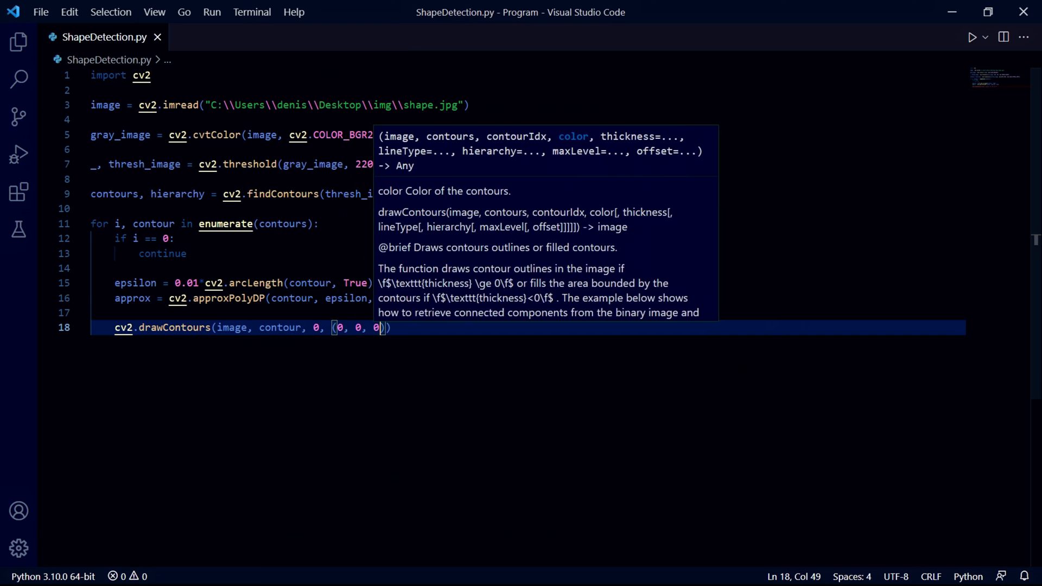
pyautogui.write(')')
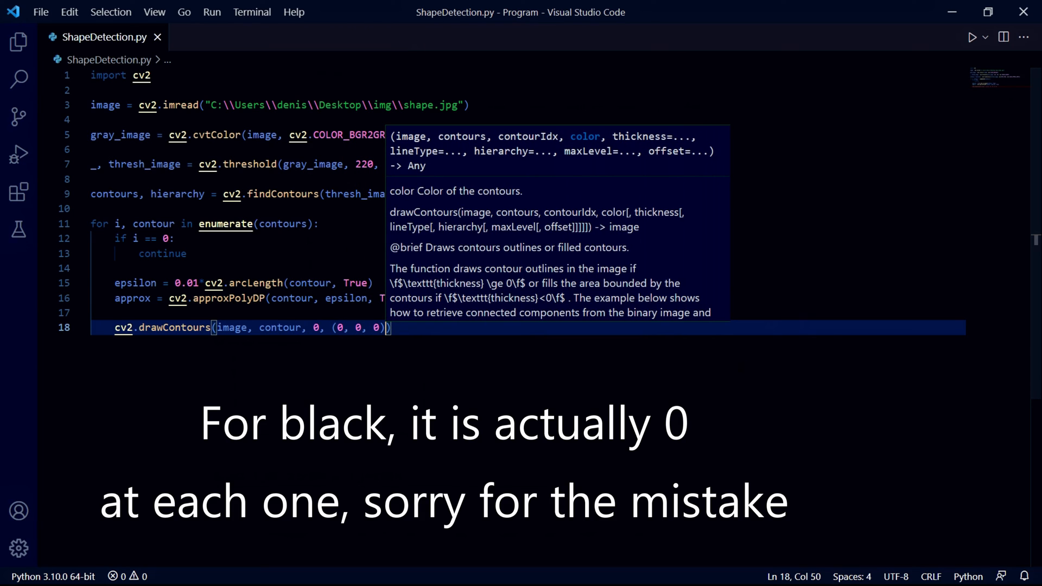
pyautogui.write(',')
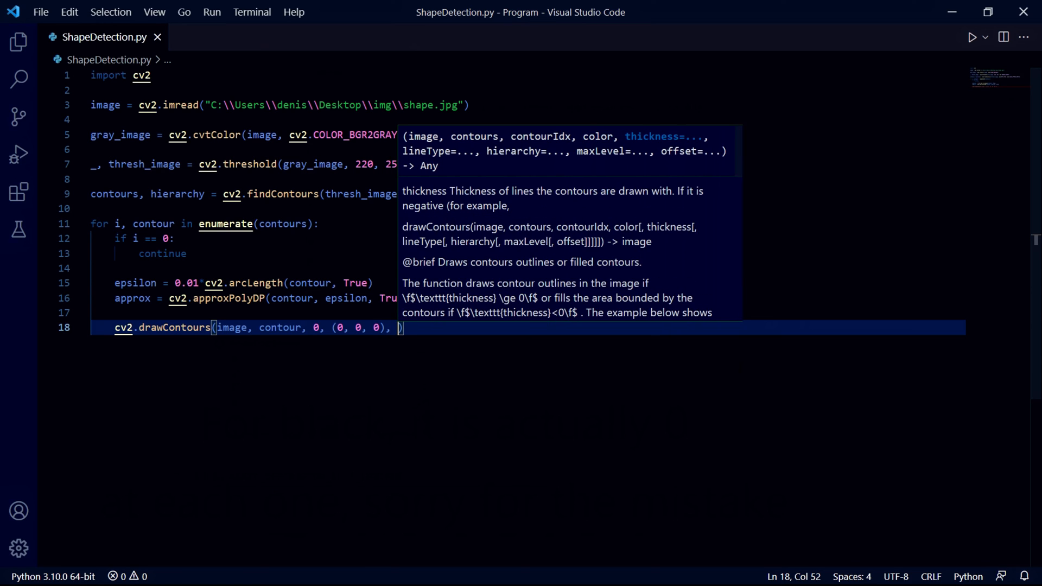
pyautogui.write('4')
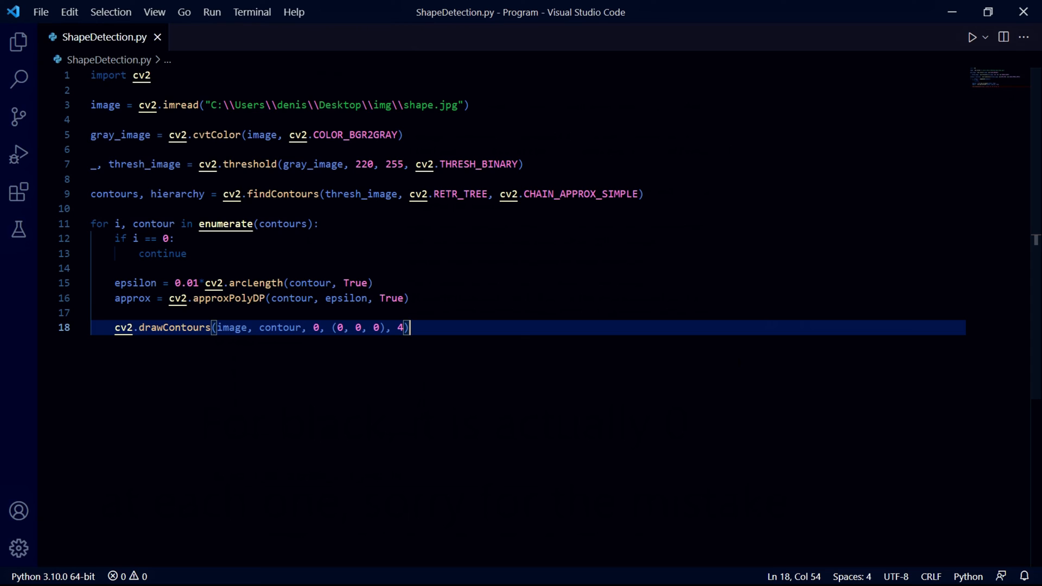
pyautogui.write('x, y, w')
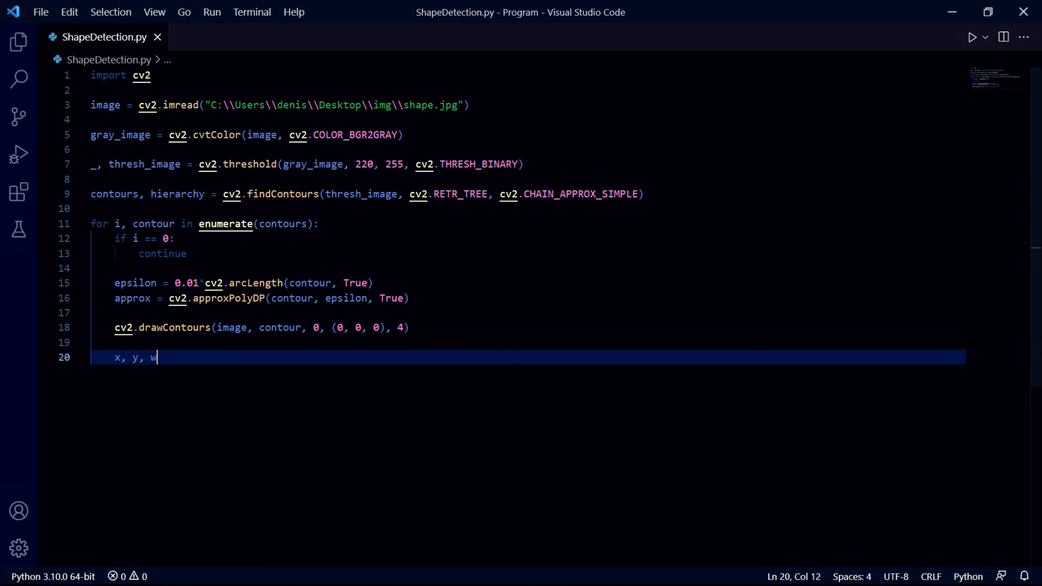
# Step: Add x, y, w, h = cv2.boundingRect(approx) with x_mid and y_mid label positions
pyautogui.write(', h = cv')
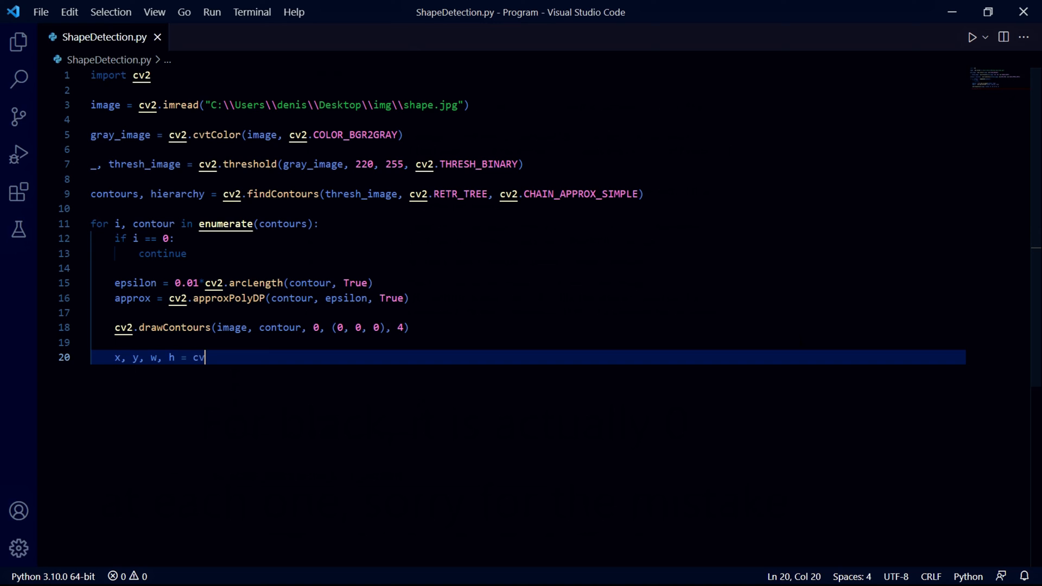
pyautogui.write('.boundingRect(approx')
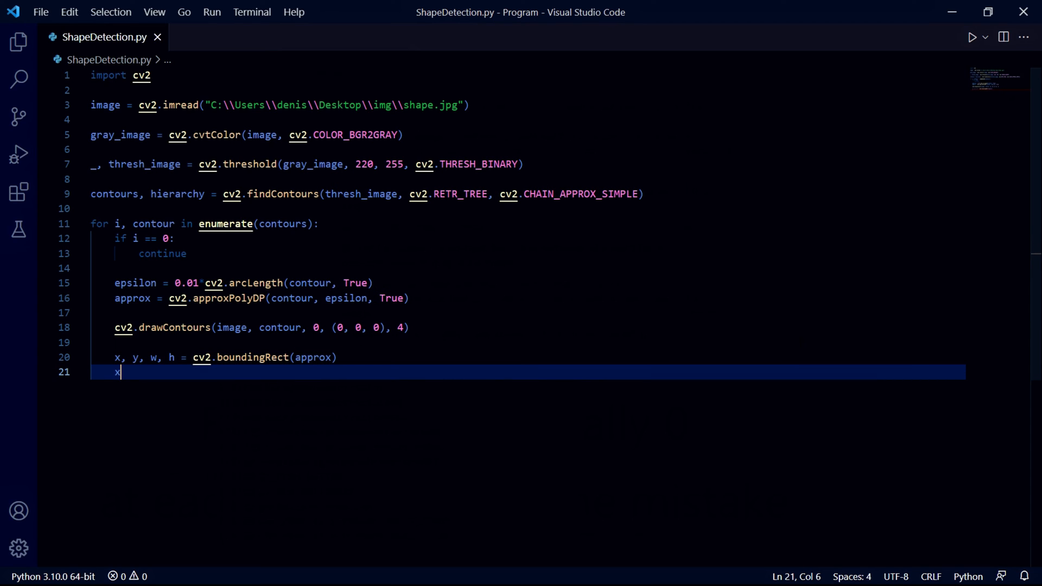
pyautogui.write('_miud')
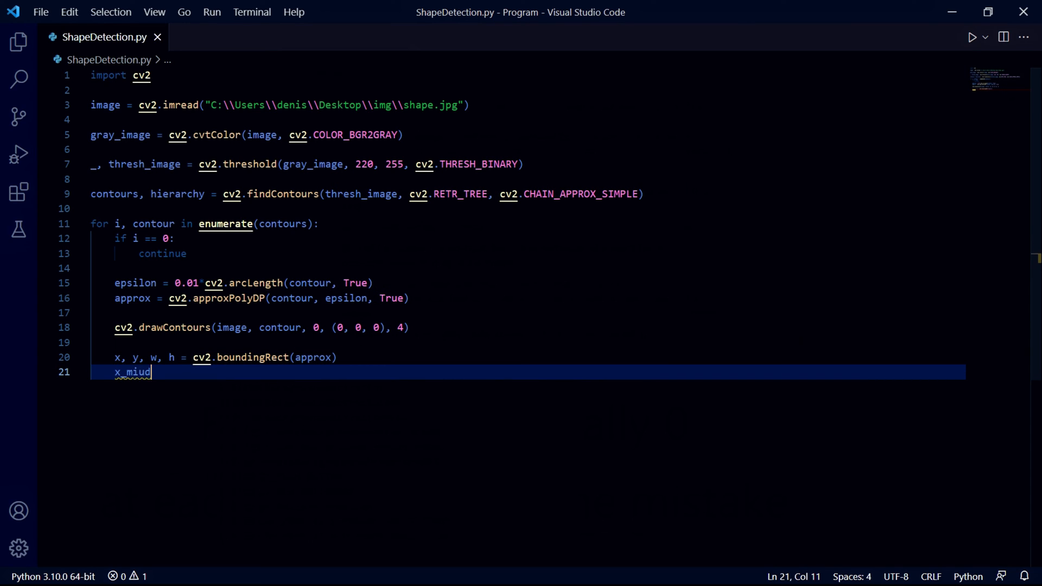
pyautogui.write('_mid = x + w/2')
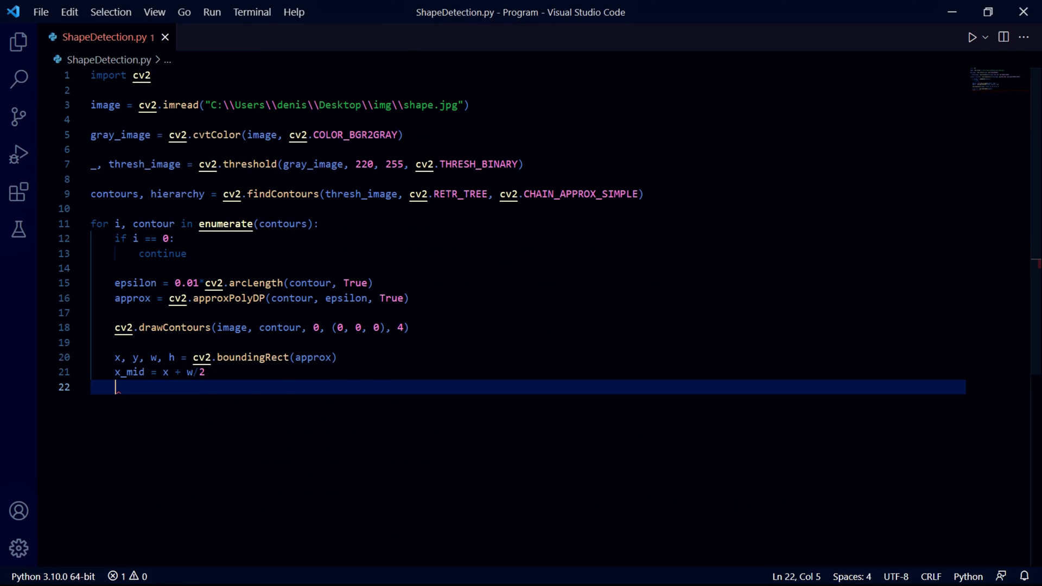
pyautogui.write('y_mid')
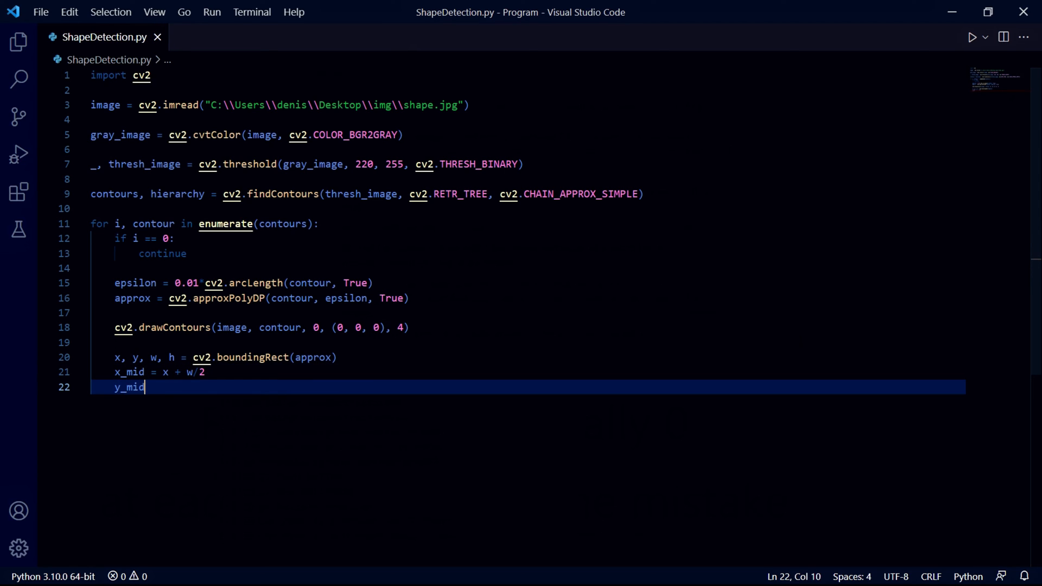
pyautogui.write('= y +')
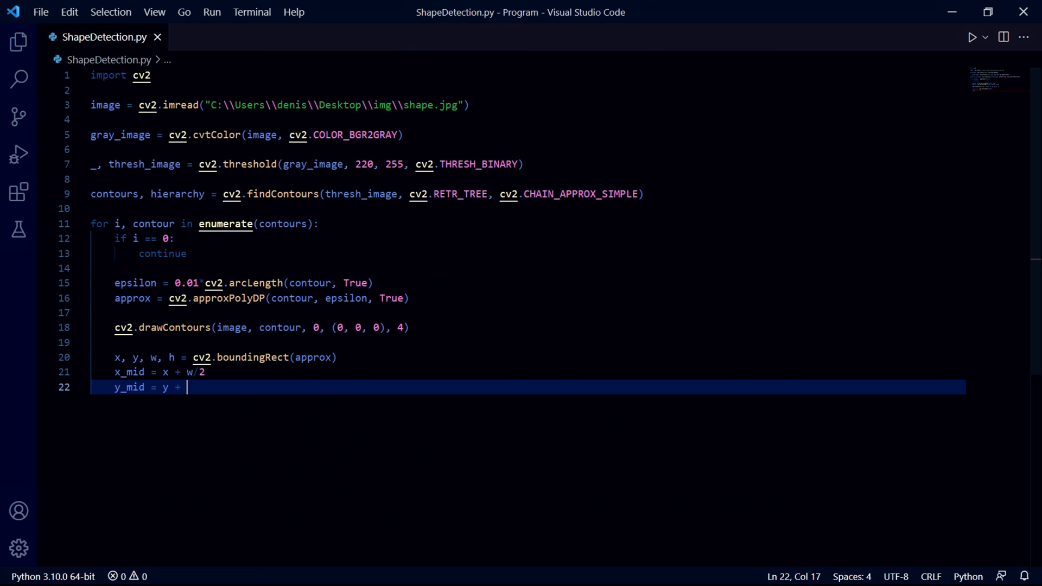
pyautogui.write('h/2')
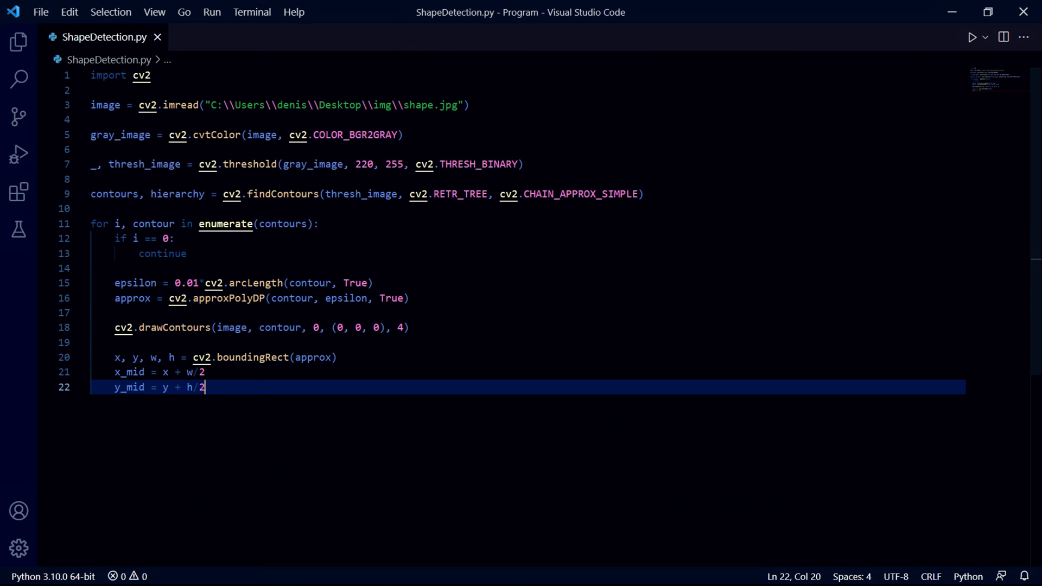
pyautogui.write('int(')
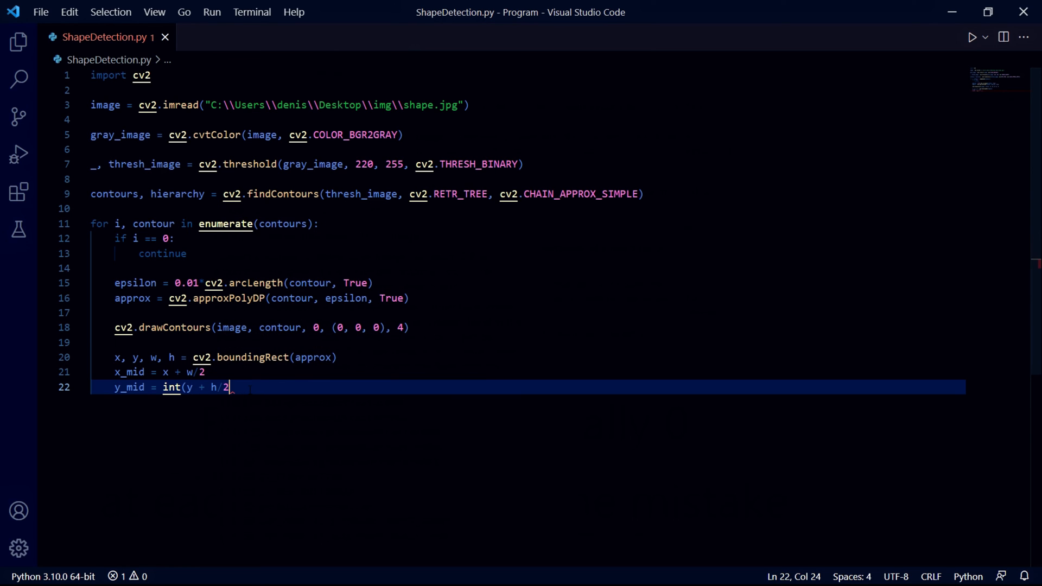
# Step: Wrap positions in int() as x_mid = int(x + w/3), y_mid = int(y + h/1.5)
pyautogui.click(163, 372)
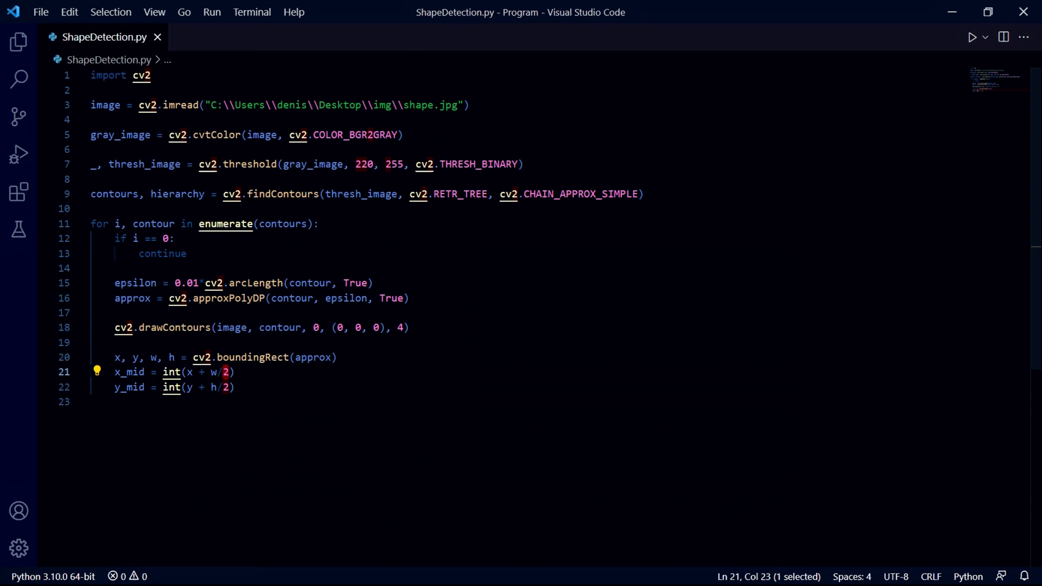
pyautogui.write('h')
pyautogui.write('3')
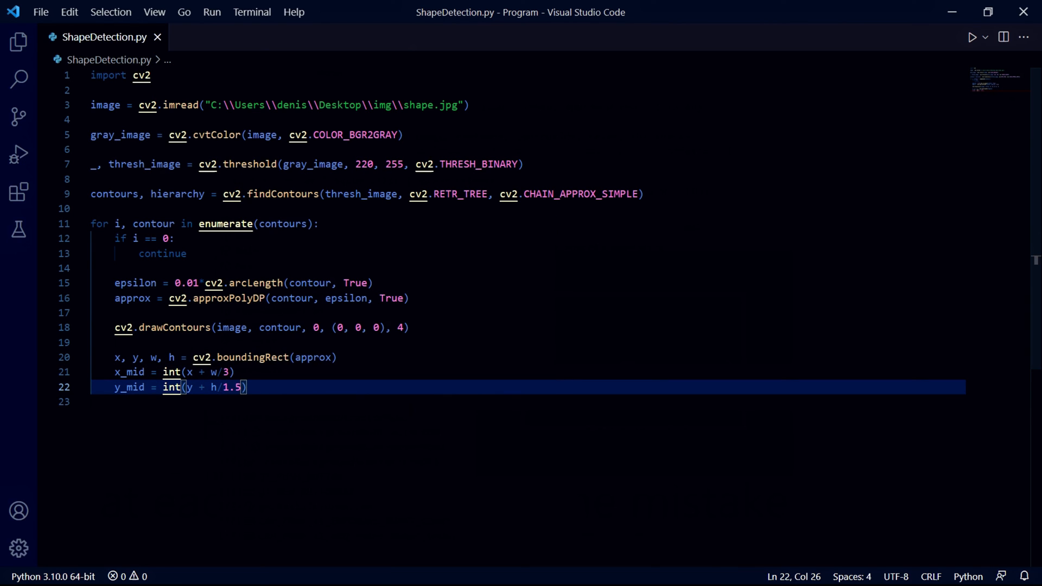
pyautogui.write('coords = (x')
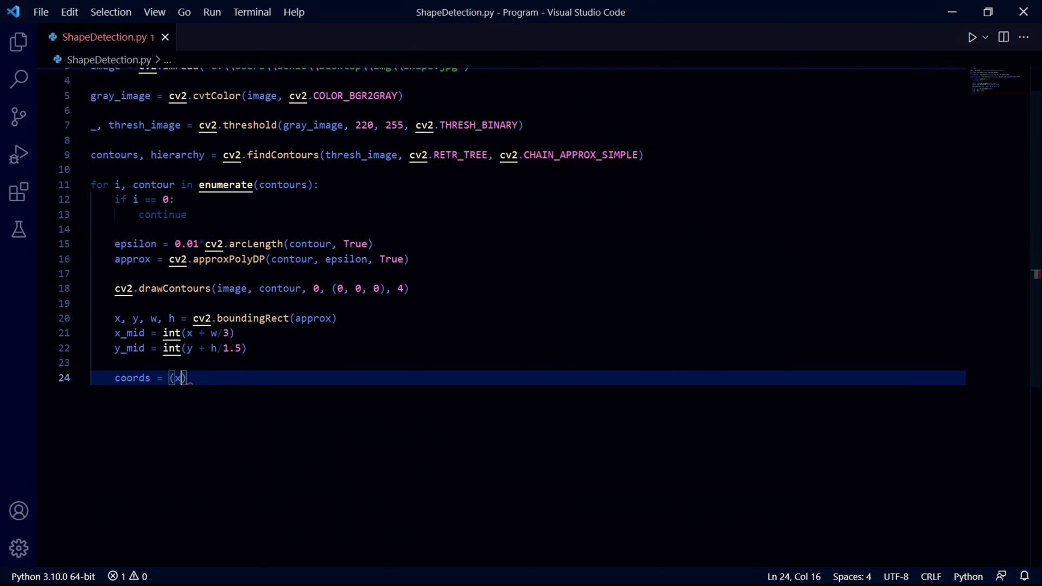
# Step: Set coords = (x_mid, y_mid), colour = (0, 0, 0) and font = cv2.FONT_HERSHEY_DUPLEX
pyautogui.write('_mid, y_mid')
pyautogui.write('colour = (0')
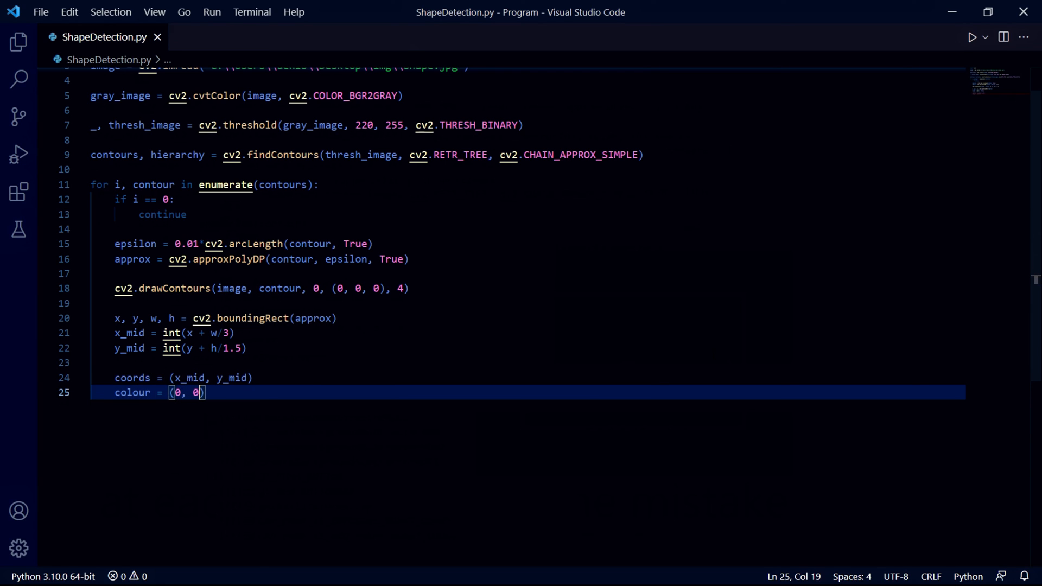
pyautogui.write(', 0')
pyautogui.write('font =')
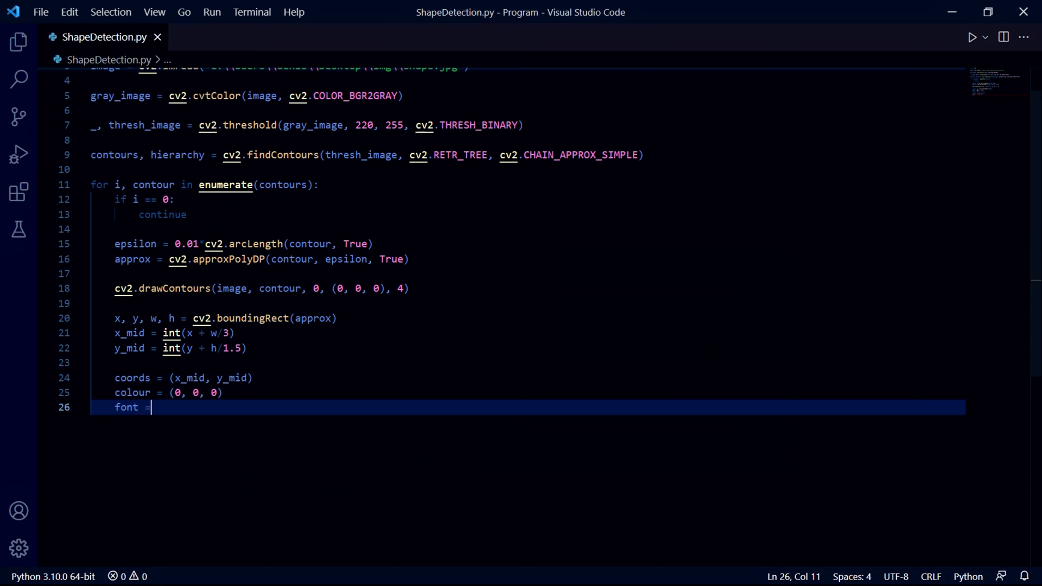
pyautogui.write('cv2.FONT_HERSHEY_DUPLEX')
pyautogui.write('if')
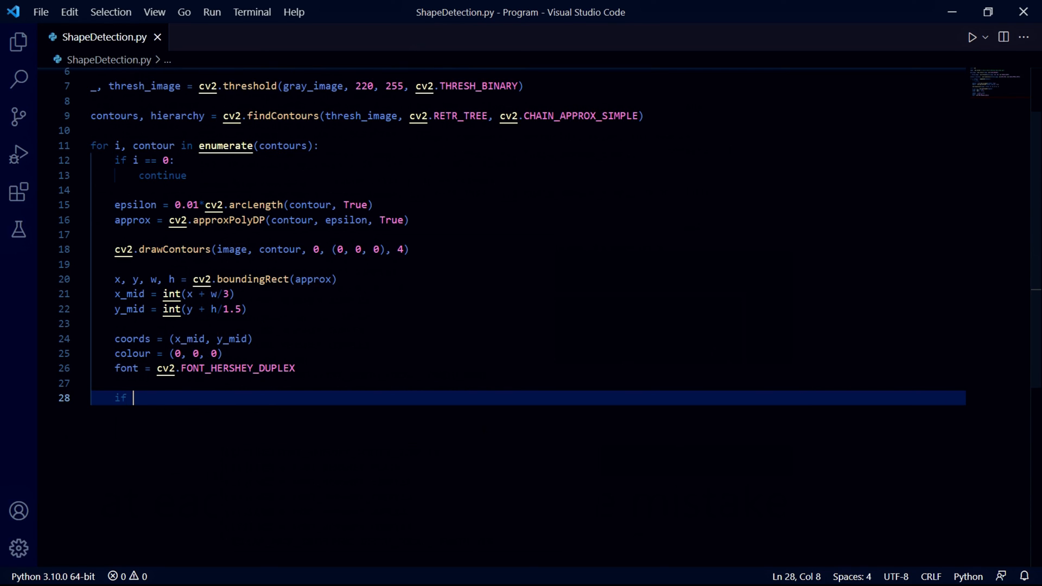
# Step: Add if len(approx) == 3: with cv2.putText(image, "Triangle", coords, font, 1, colour, 1)
pyautogui.write('len(approx)')
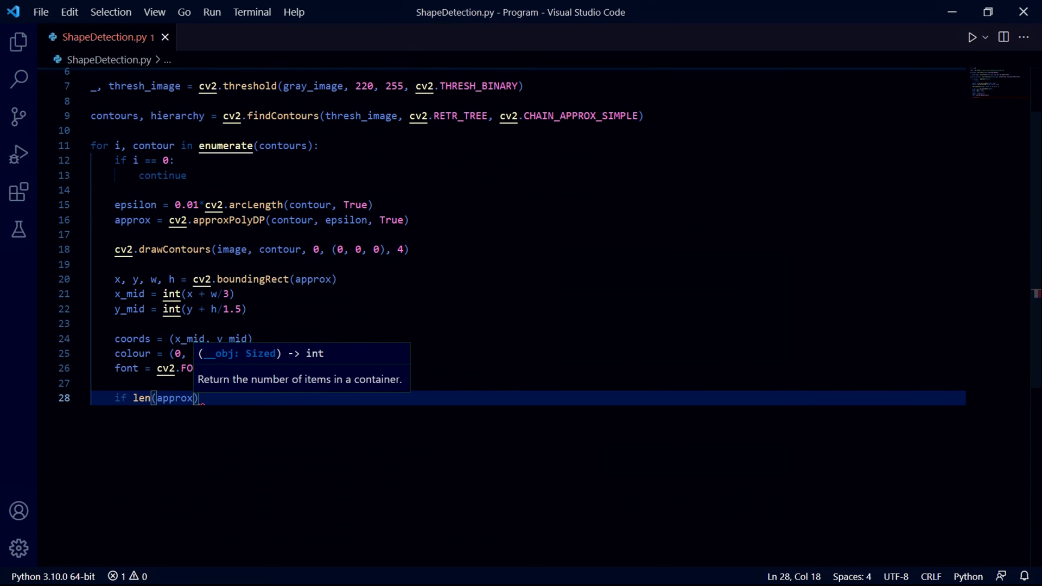
pyautogui.write('==')
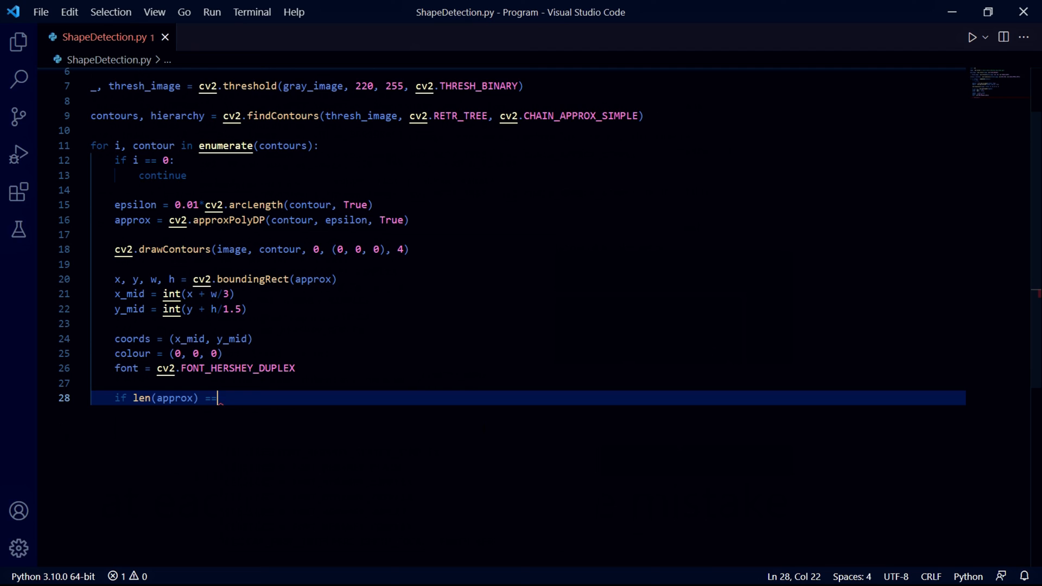
pyautogui.write('3:')
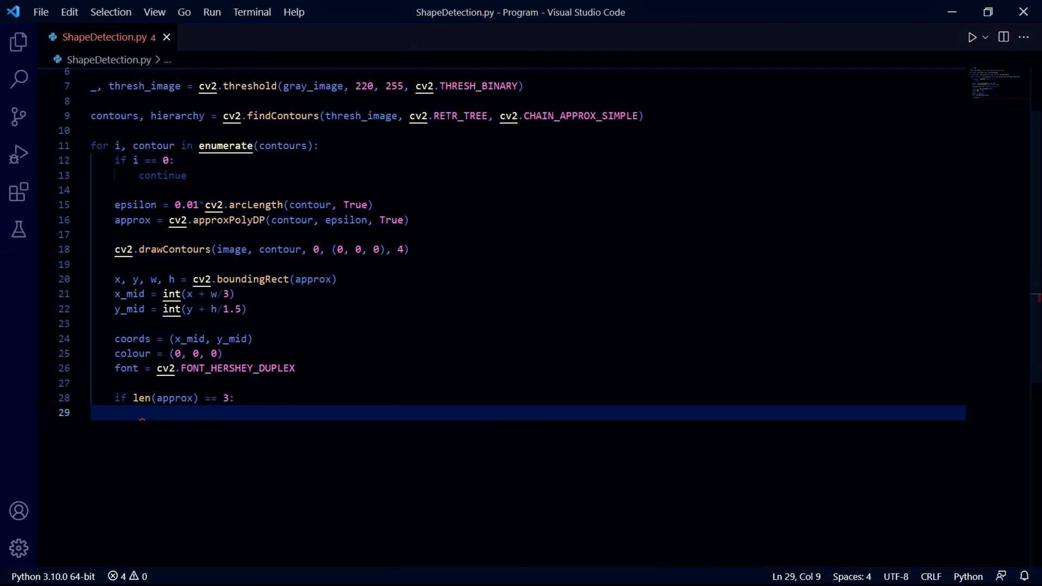
pyautogui.write('cv2.put')
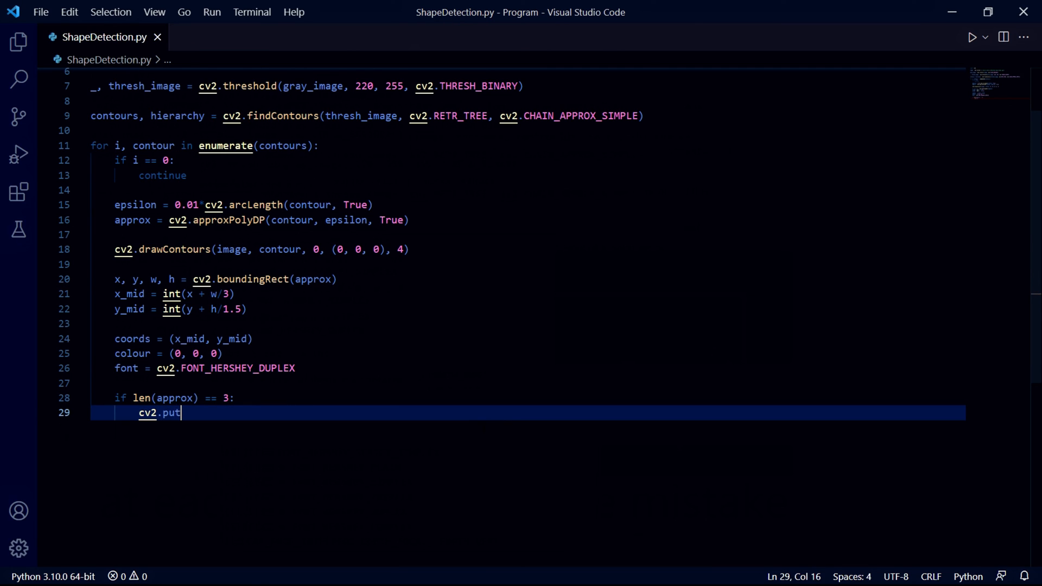
pyautogui.write('Text(i')
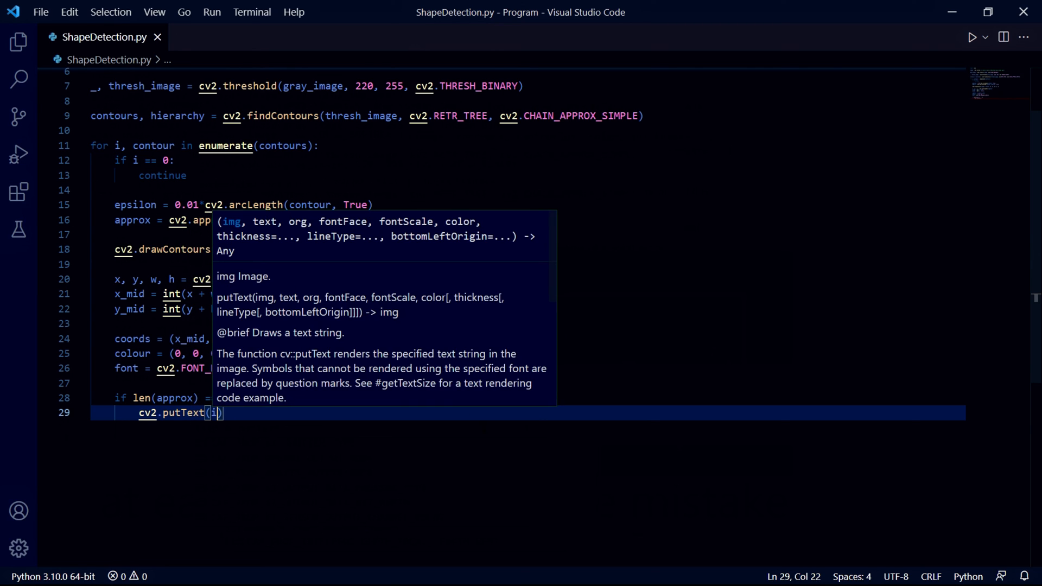
pyautogui.write('mage, "Tria')
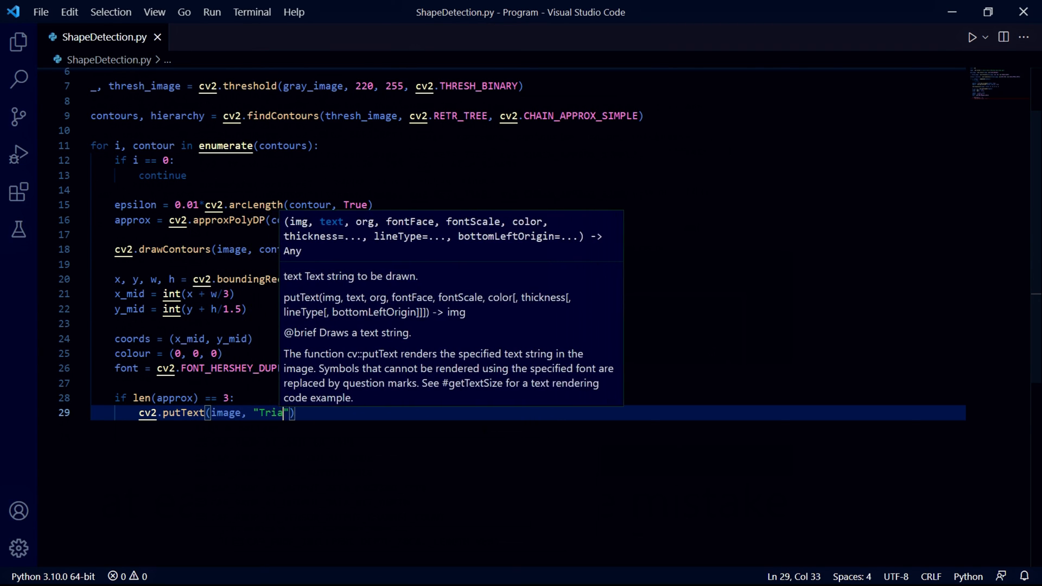
pyautogui.write('ngle",')
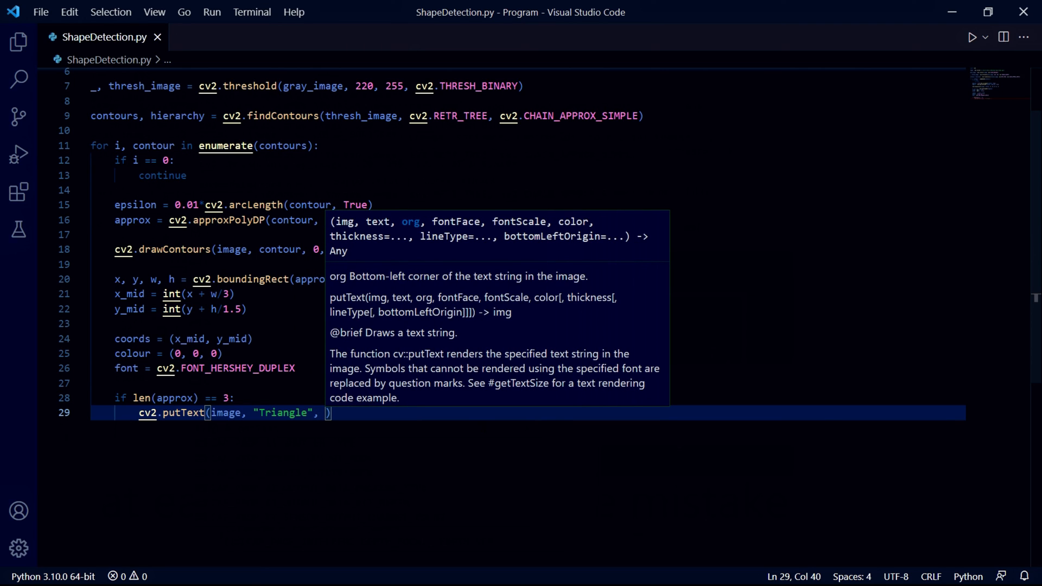
pyautogui.write('coords, font, 1, colour, 1')
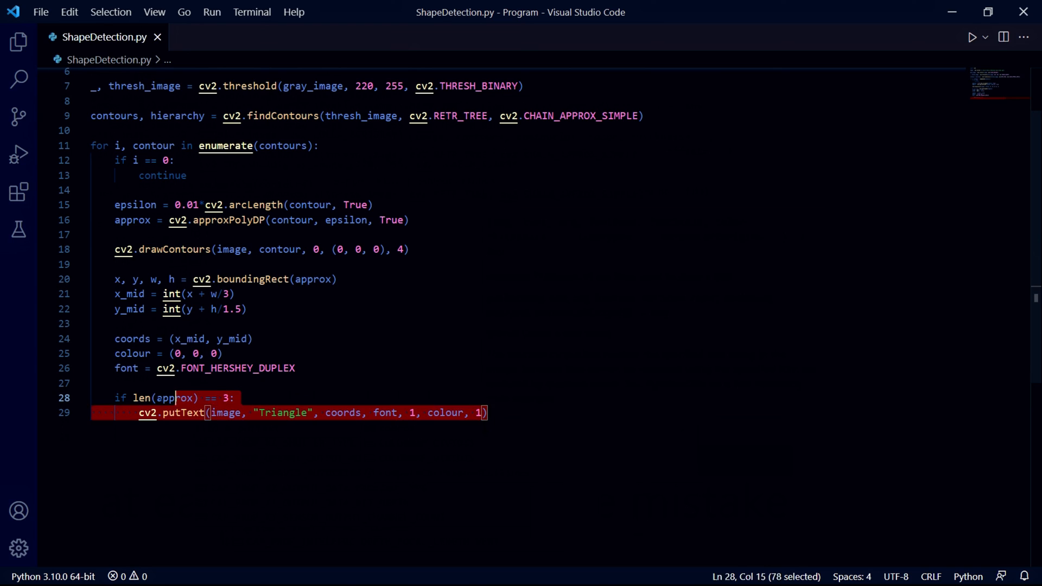
# Step: Duplicate the block into elif branches for Quadrilateral (4), Pentagon (5), Hexagon (6), plus else:
pyautogui.press('enter')
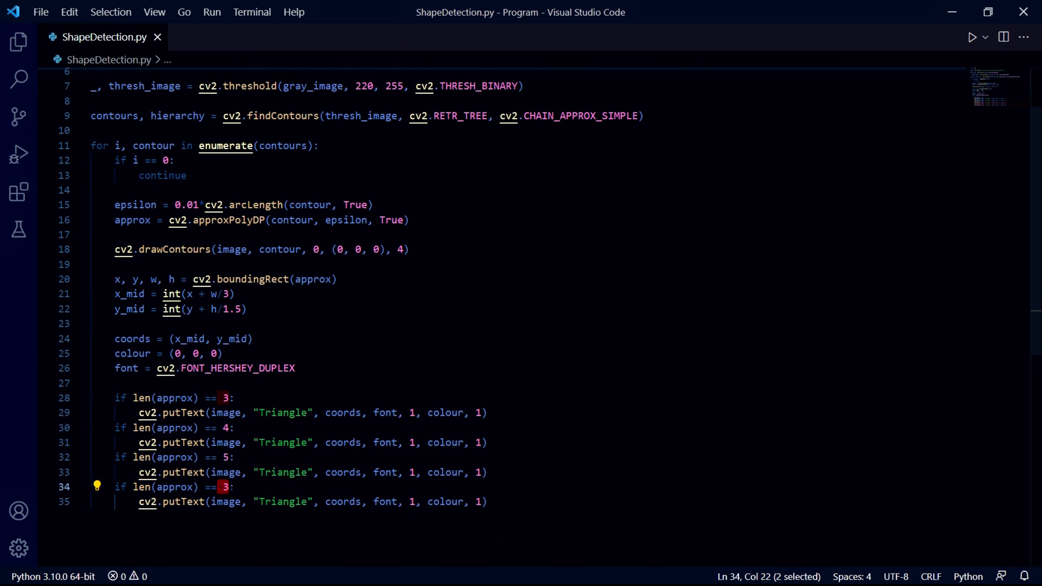
pyautogui.write('Quadrilatera')
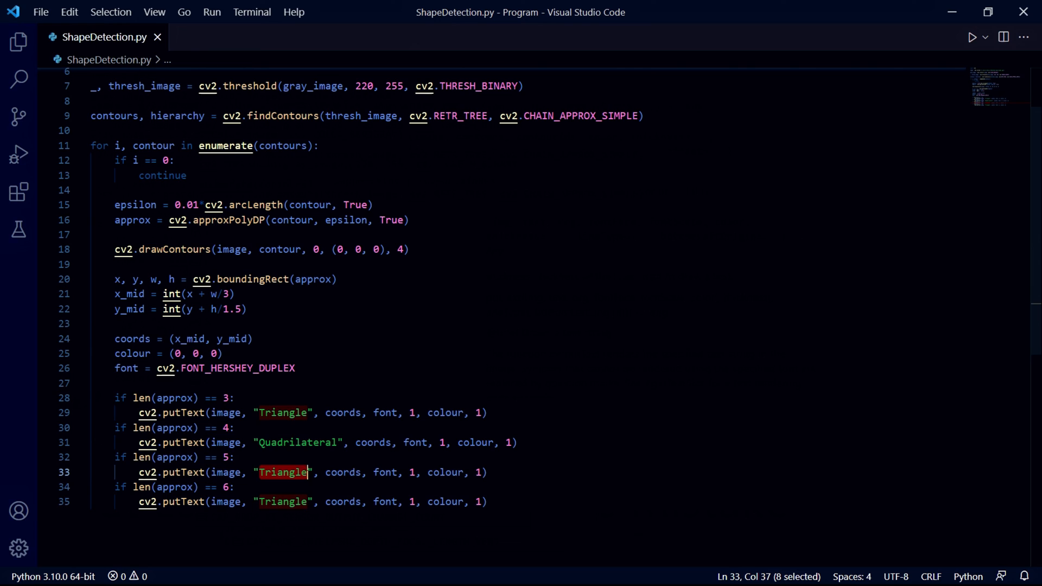
pyautogui.write('Pentagon')
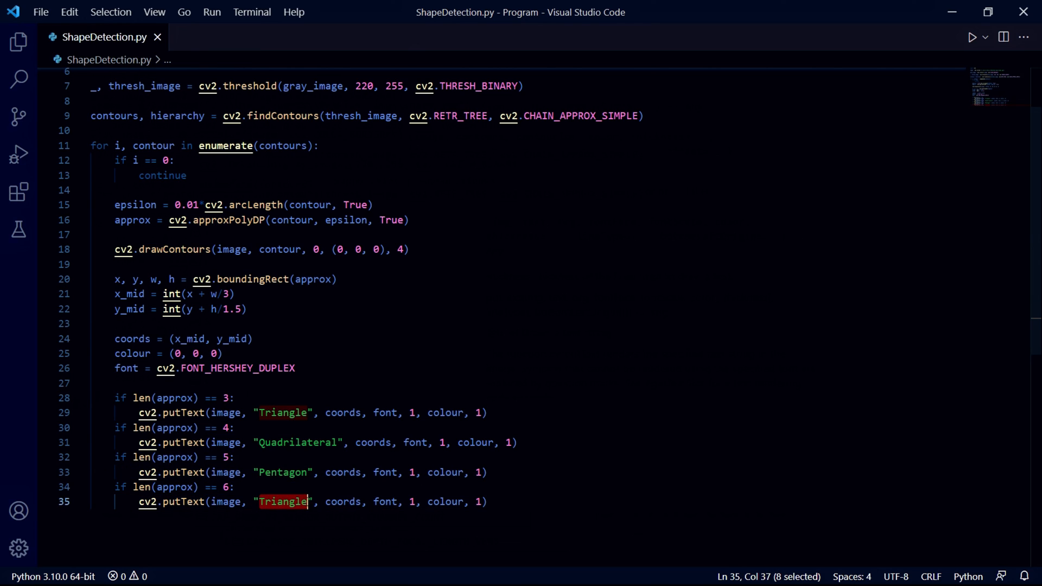
pyautogui.write('Hexagon')
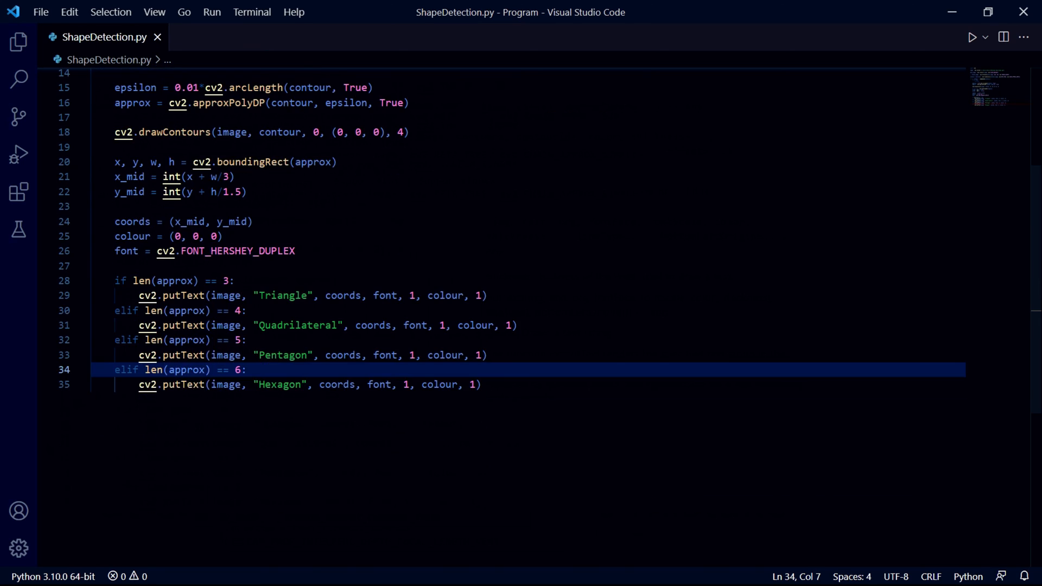
pyautogui.write('else:')
pyautogui.write('cv2.imshow(')
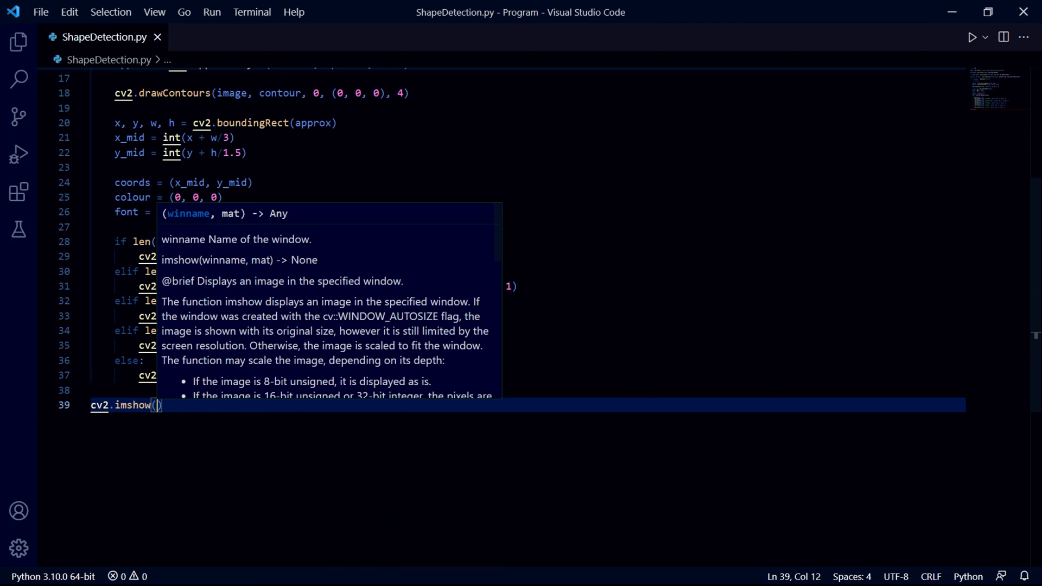
# Step: Add cv2.imshow("window", image) after the loop to display the labelled image
pyautogui.write('"win')
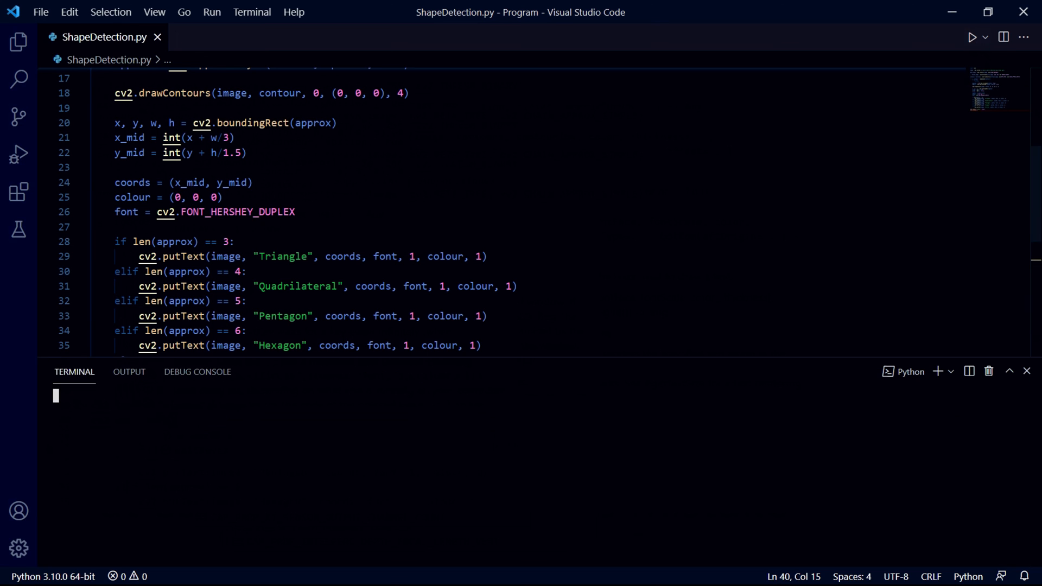
# Step: Run ShapeDetection.py and reposition the window showing Quadrilateral, Hexagon, Triangle, Pentagon and Circle labels
pyautogui.click(970, 37)
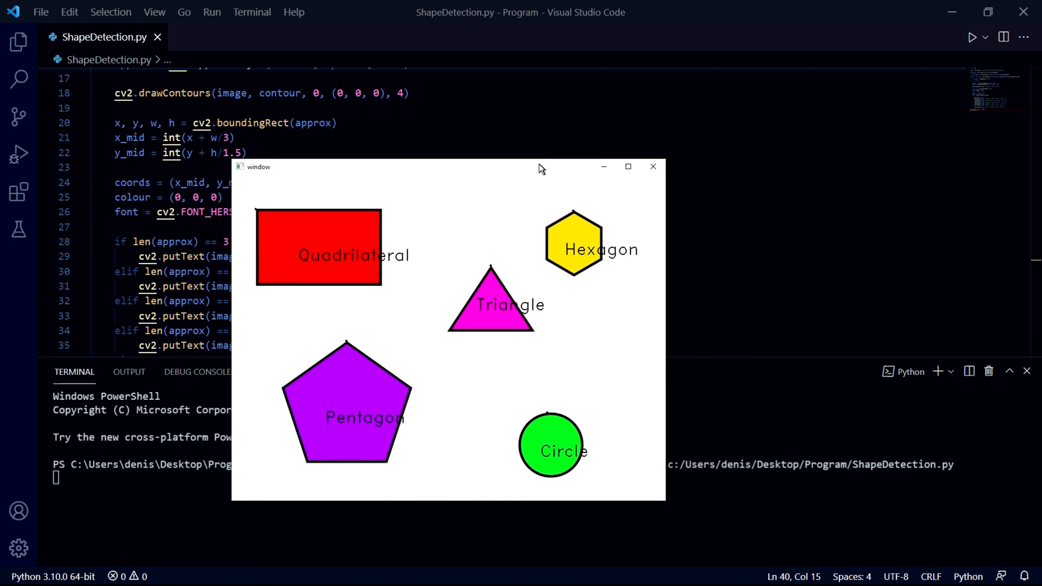
pyautogui.moveTo(492, 176)
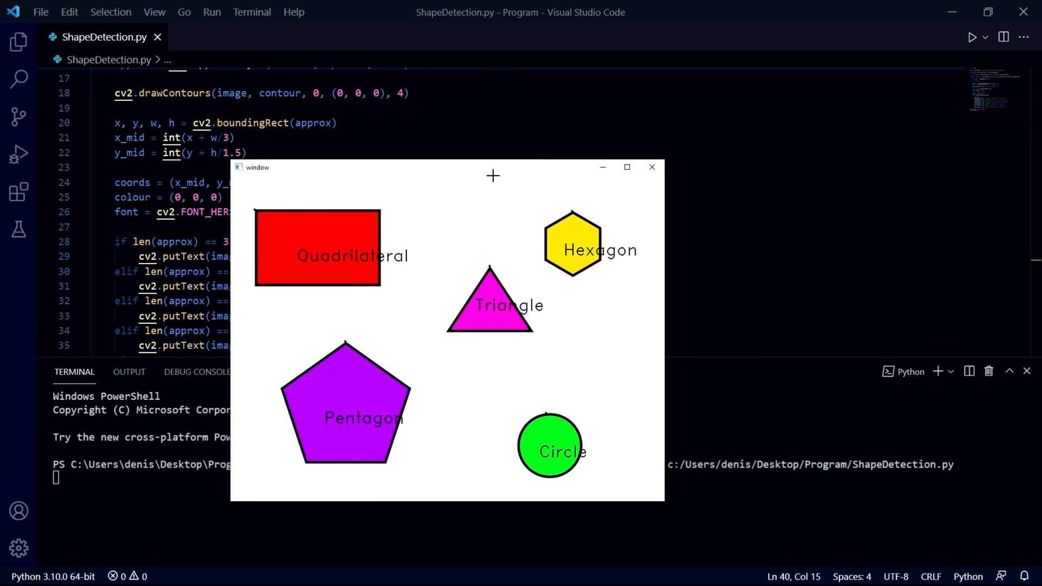
pyautogui.moveTo(446, 167); pyautogui.dragTo(371, 121)
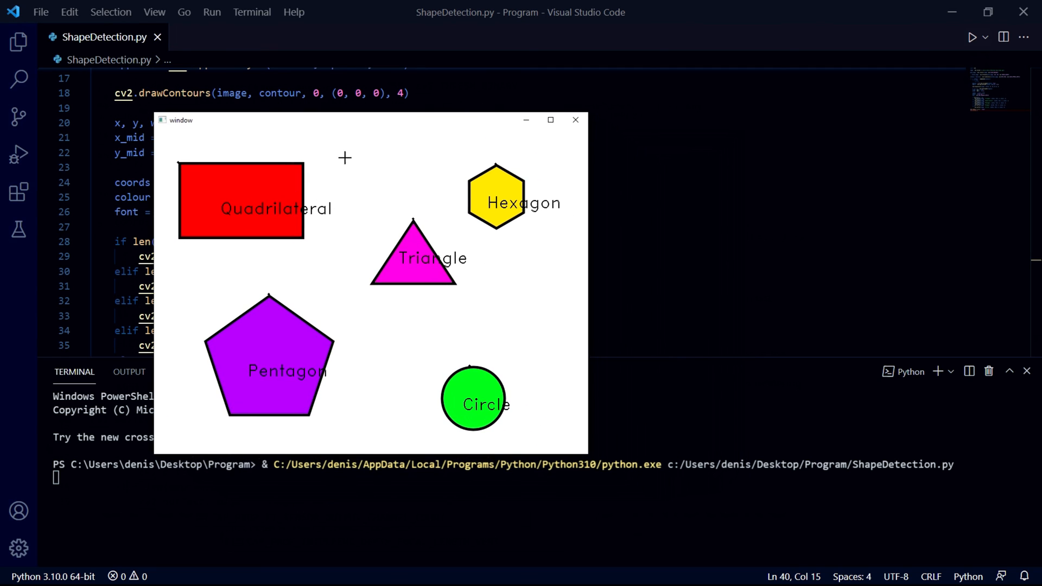